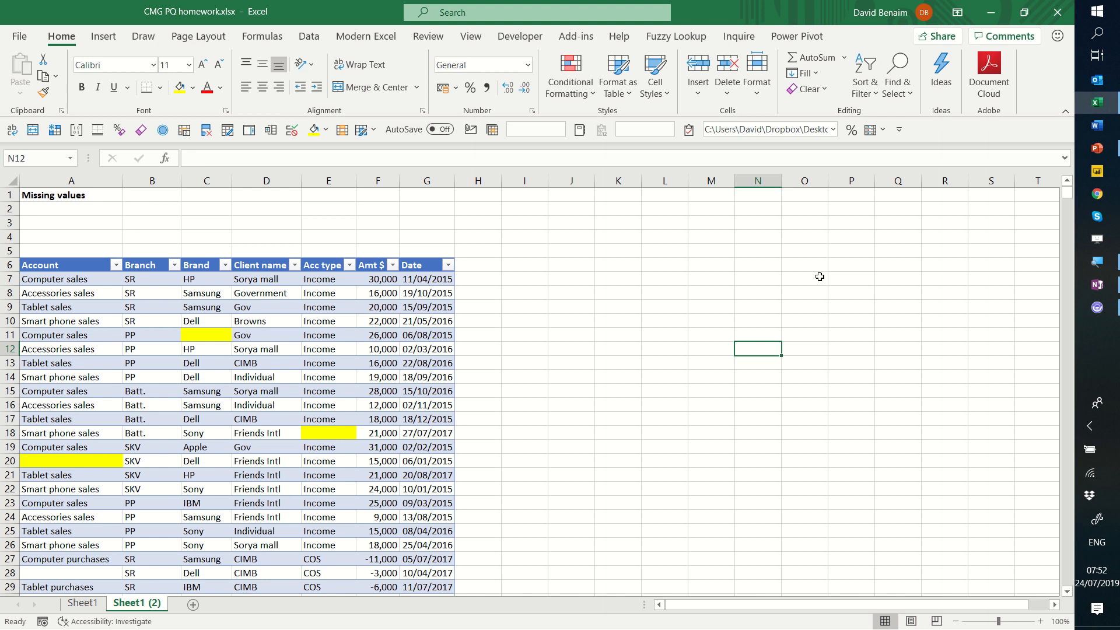
mouse_move(504, 244)
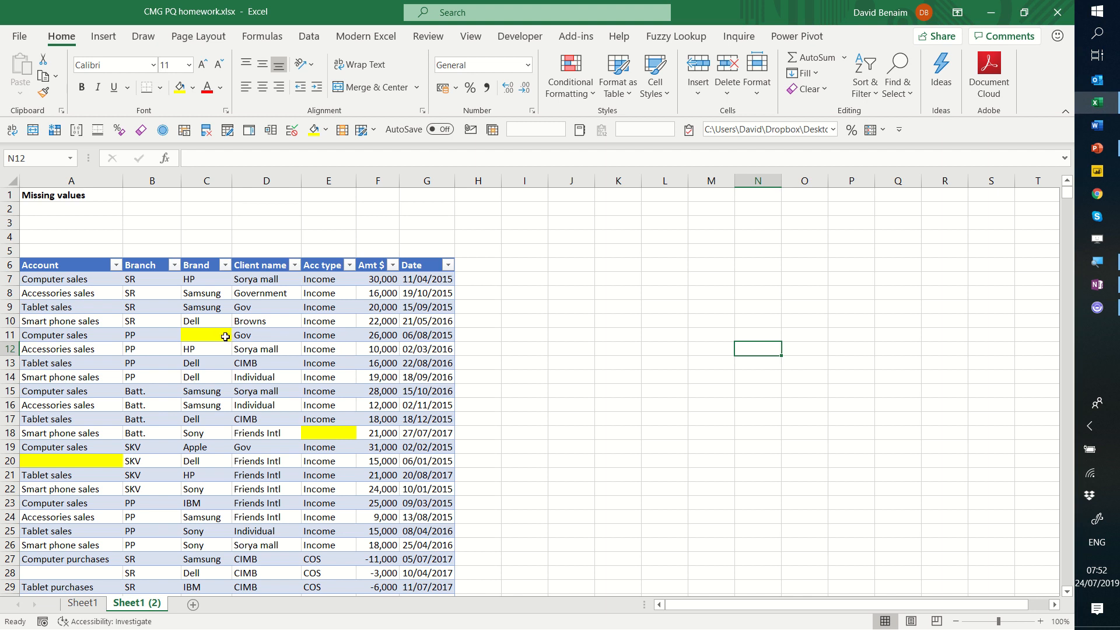
mouse_move(1086, 214)
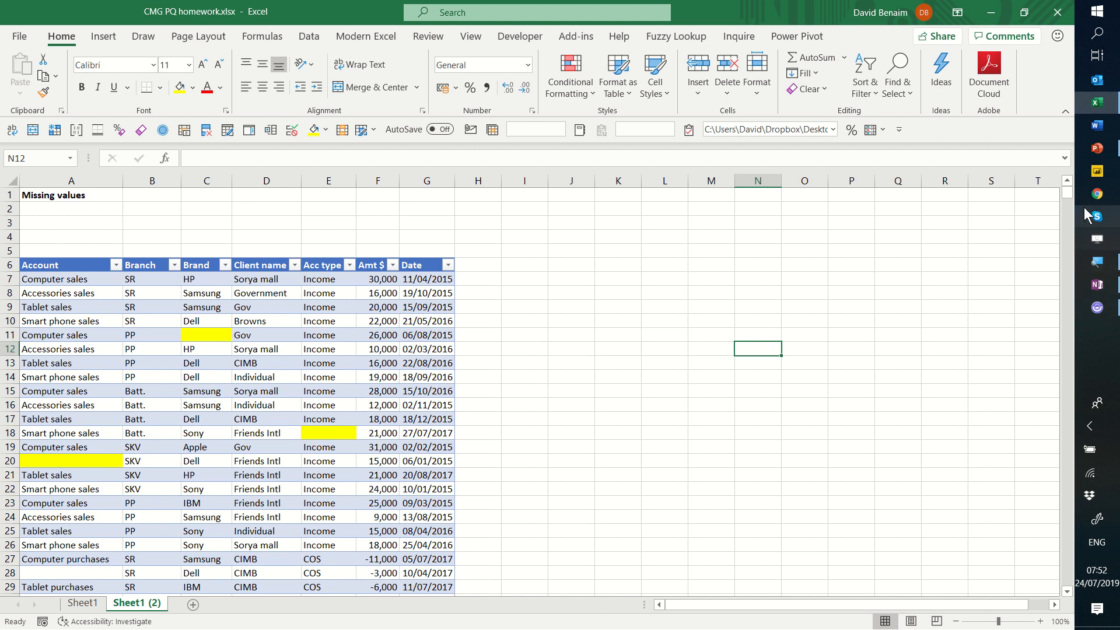
mouse_move(609, 360)
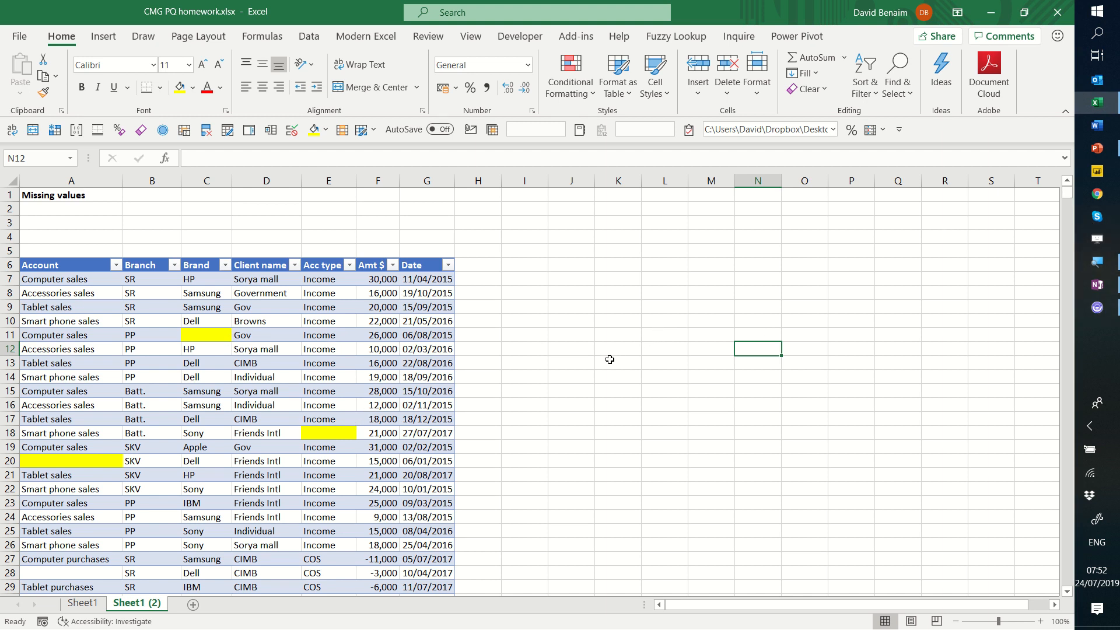
mouse_move(599, 365)
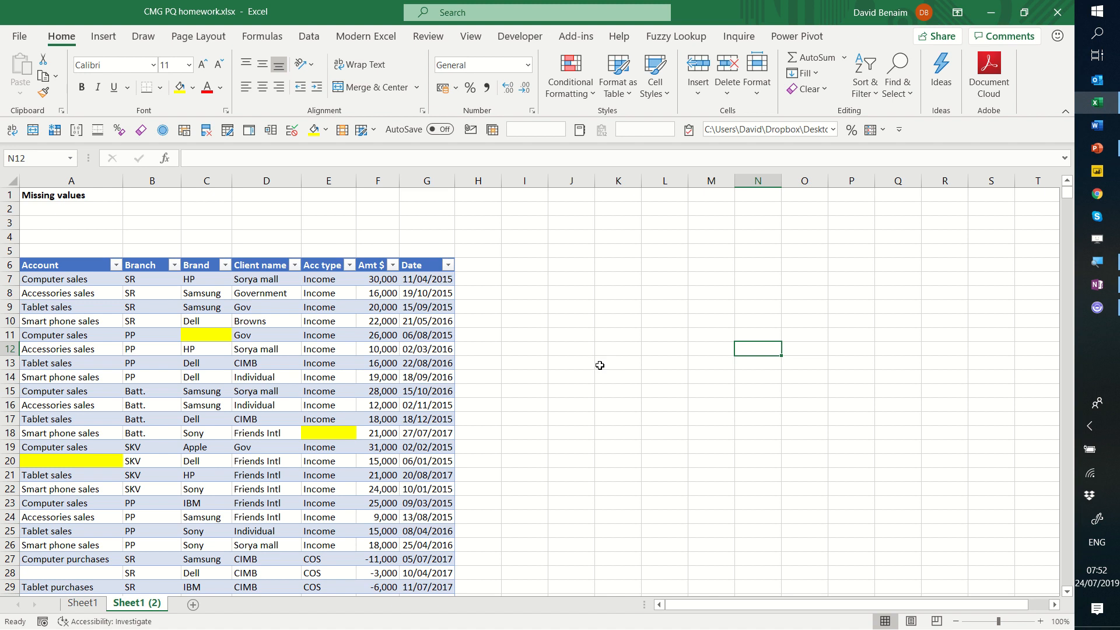
mouse_move(413, 377)
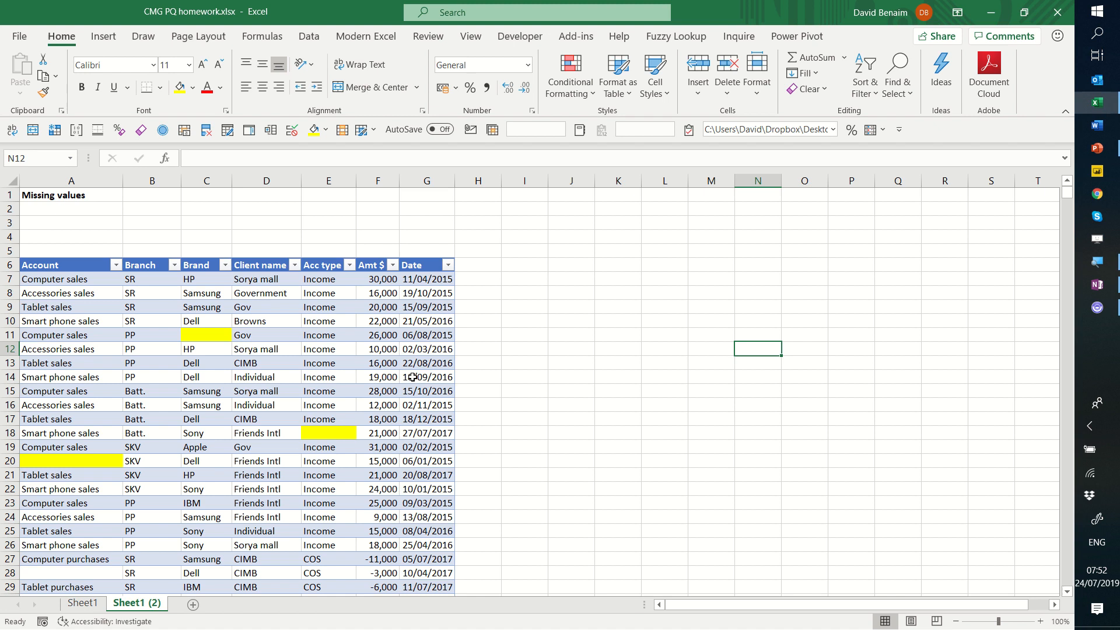
mouse_move(57, 265)
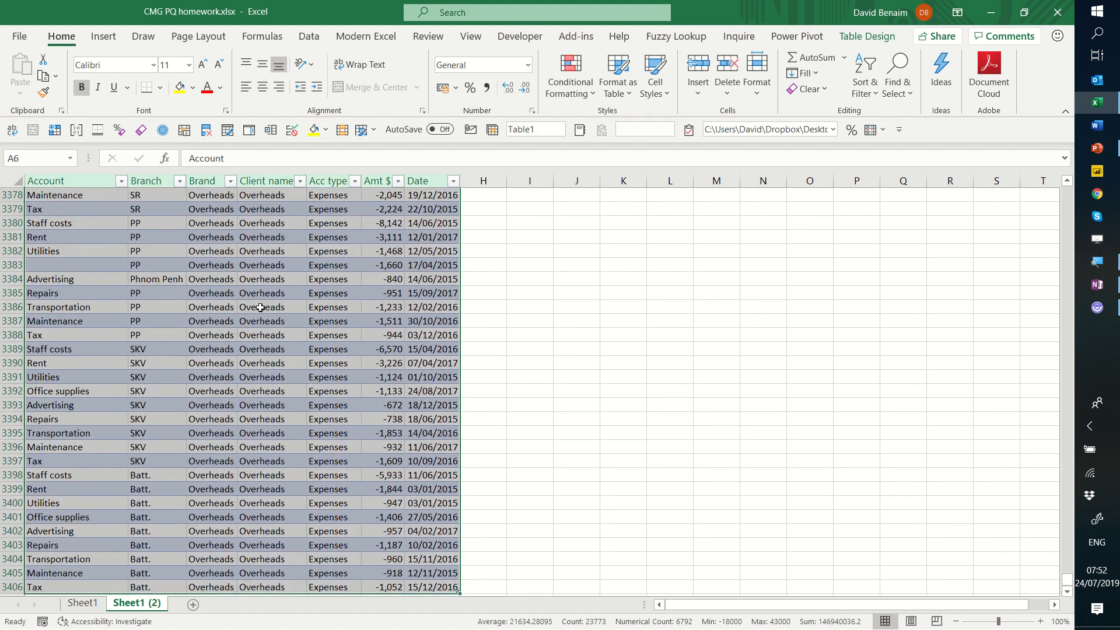
Load the selected source table into Power Query Editor via Data > From Table/Range.
click(308, 36)
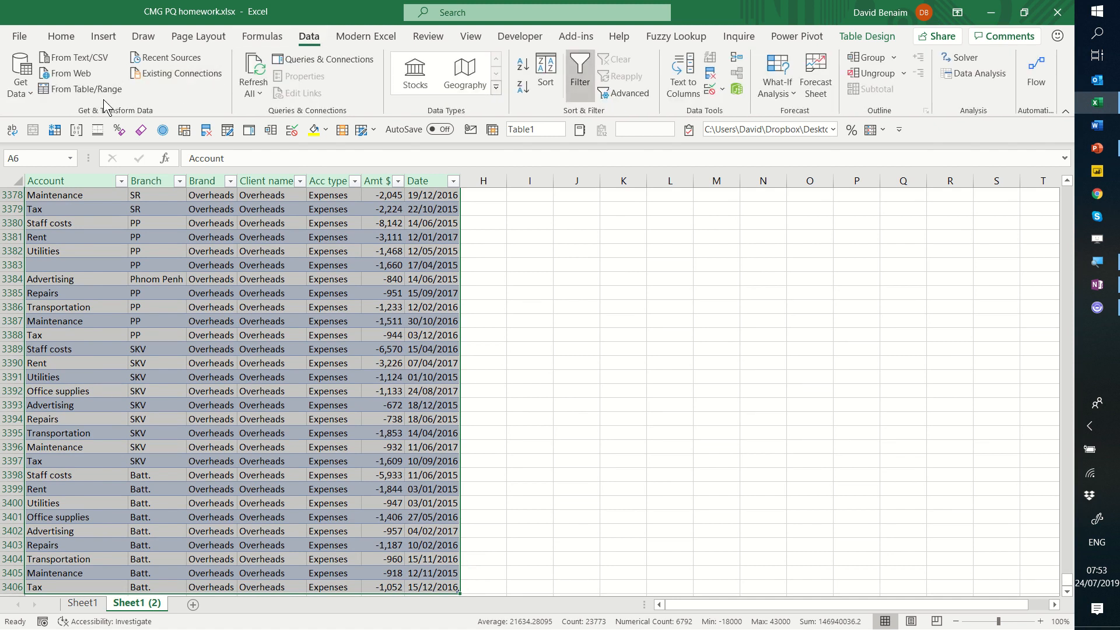
mouse_move(80, 89)
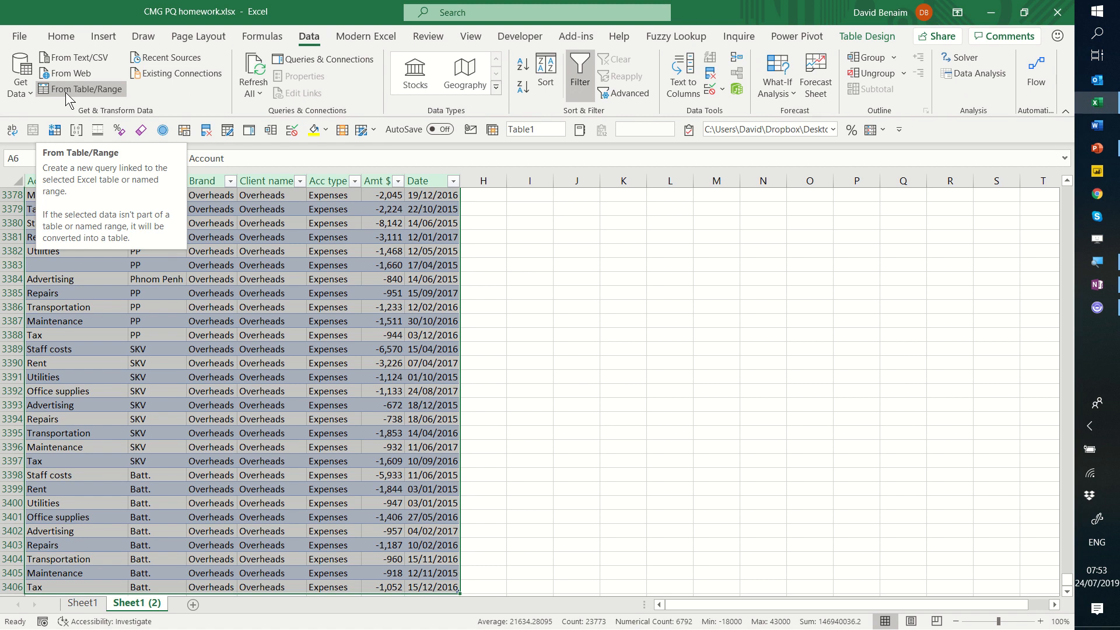
click(82, 89)
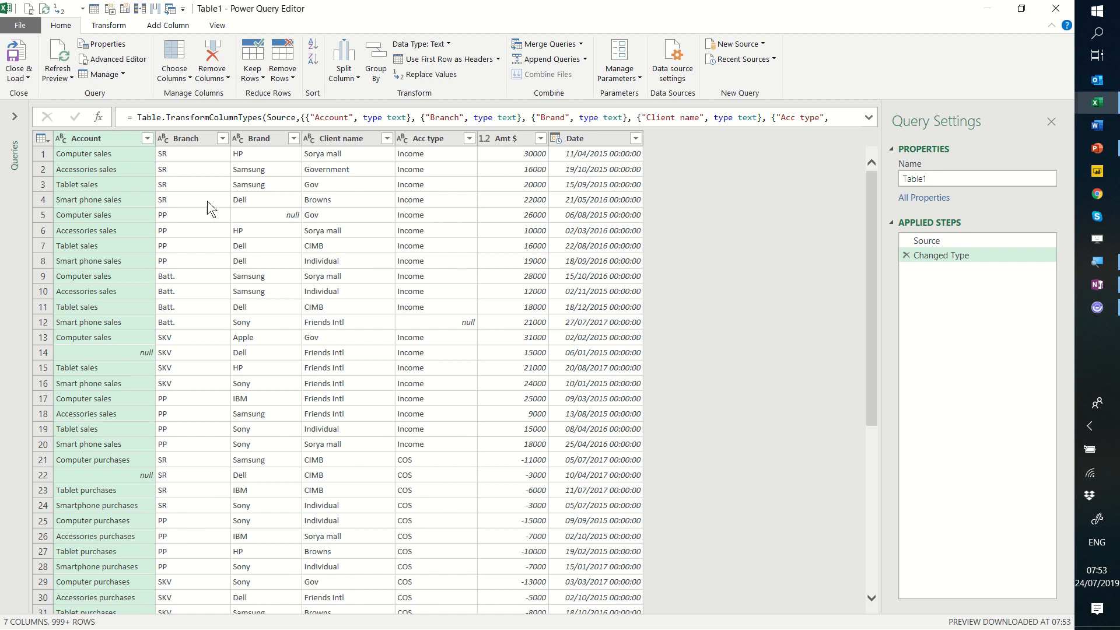
Add an Index column numbering rows from 0 and select all eight columns.
click(109, 25)
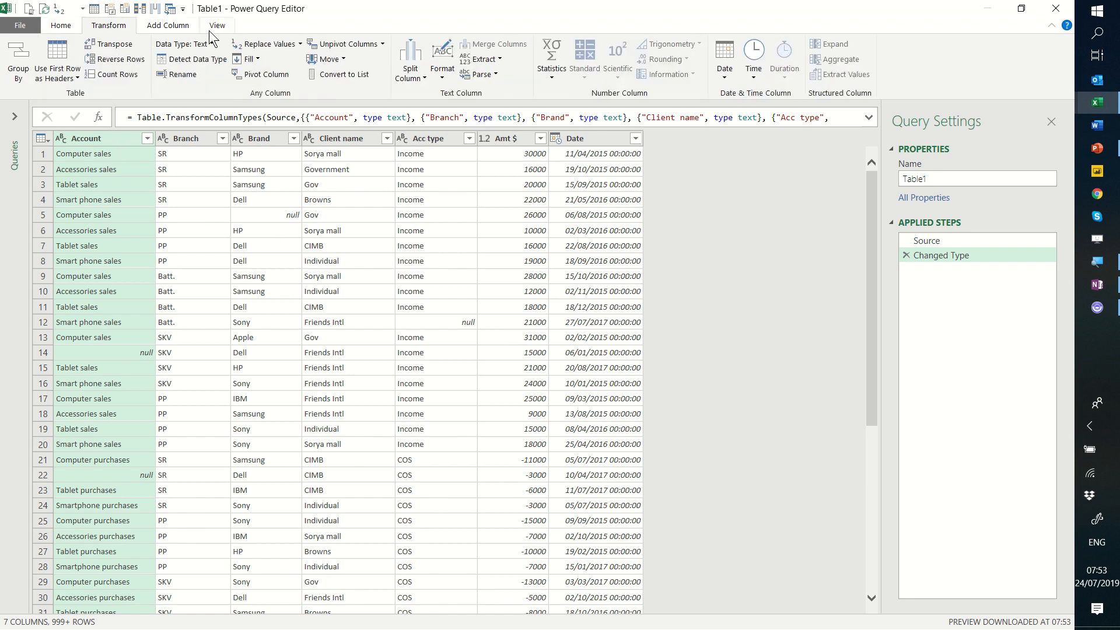
click(167, 25)
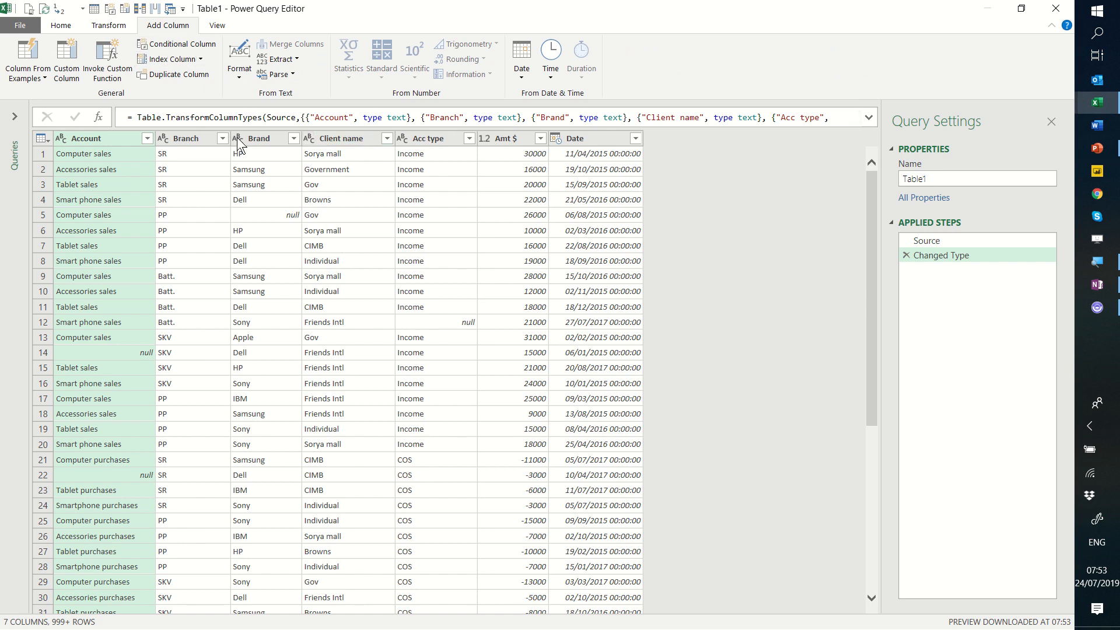
mouse_move(150, 36)
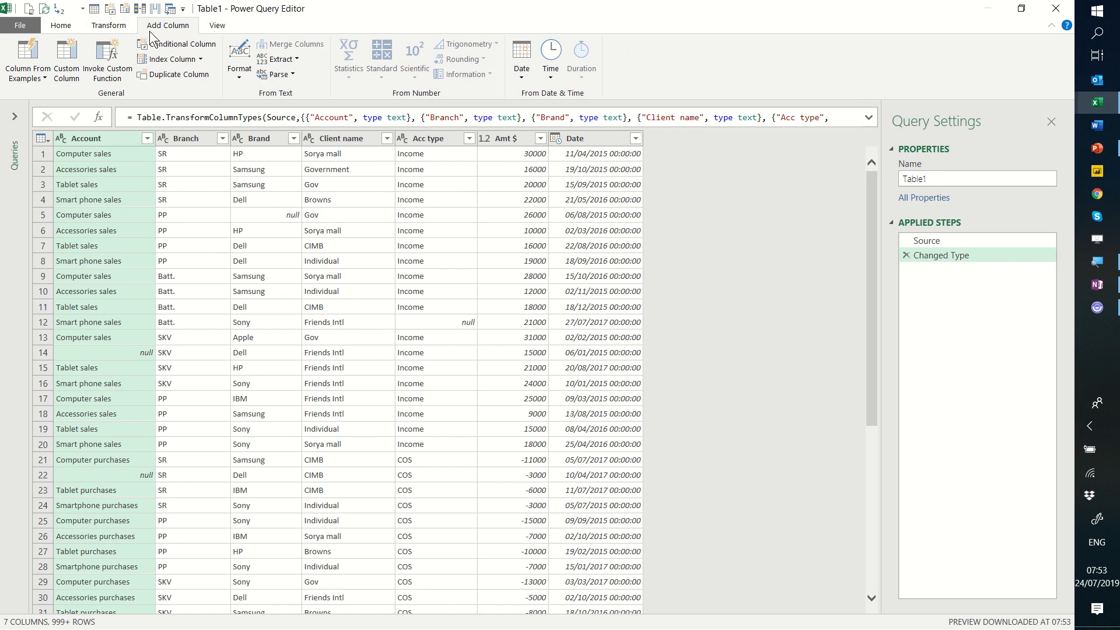
mouse_move(169, 58)
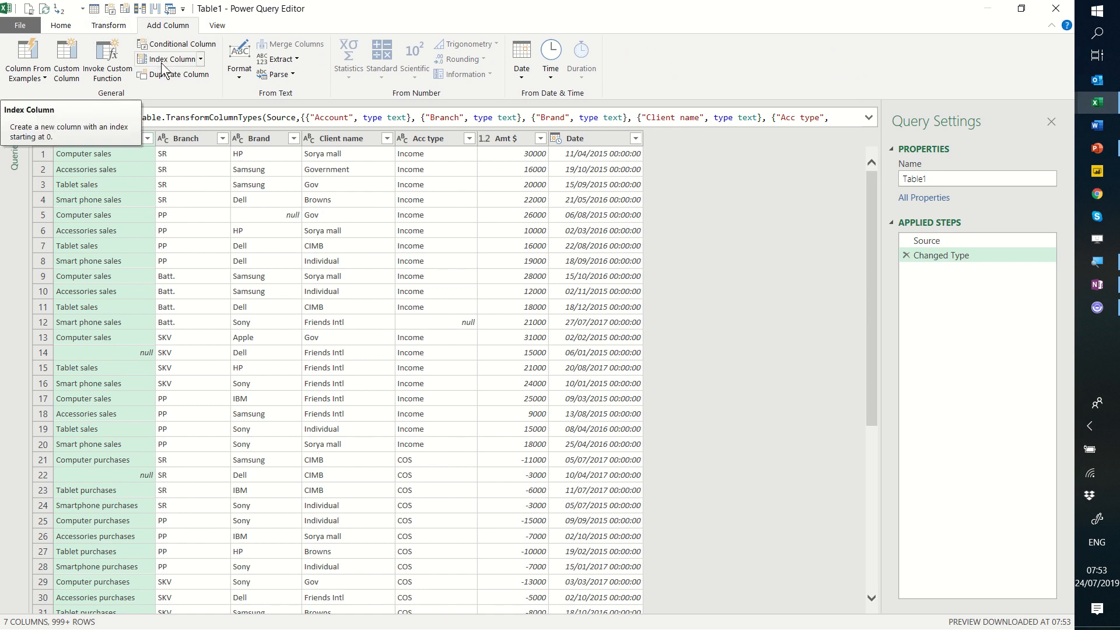
click(170, 60)
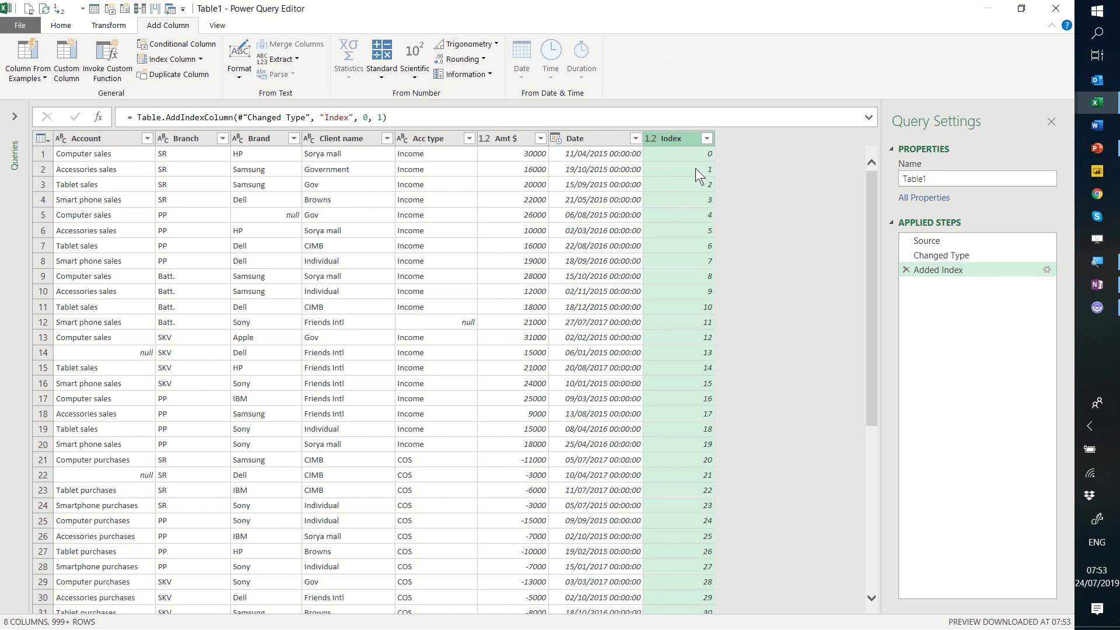
mouse_move(706, 440)
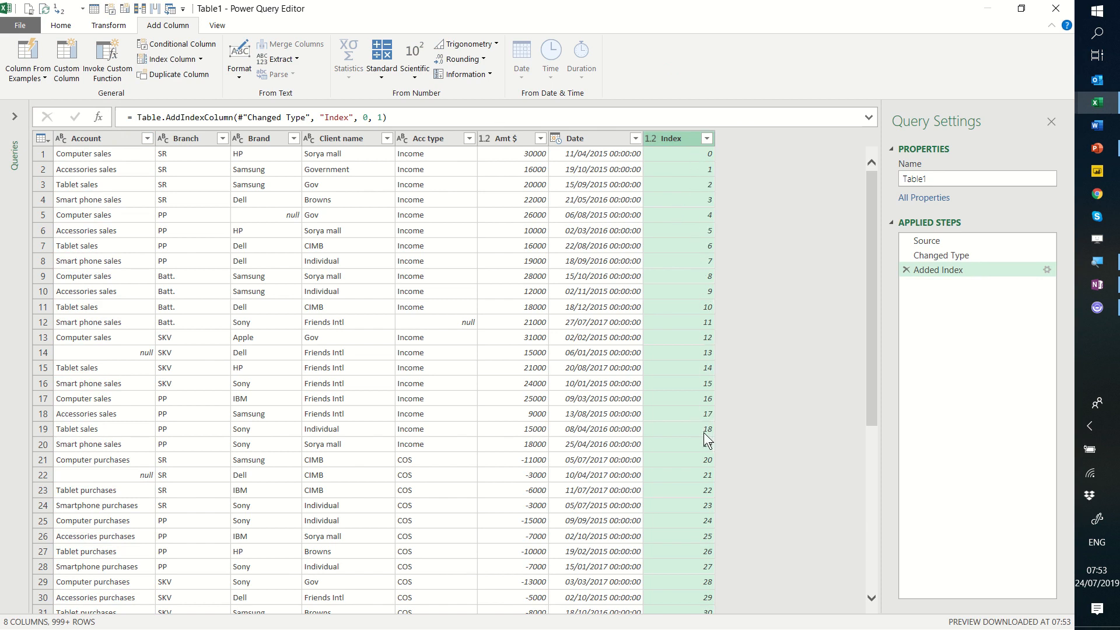
mouse_move(657, 336)
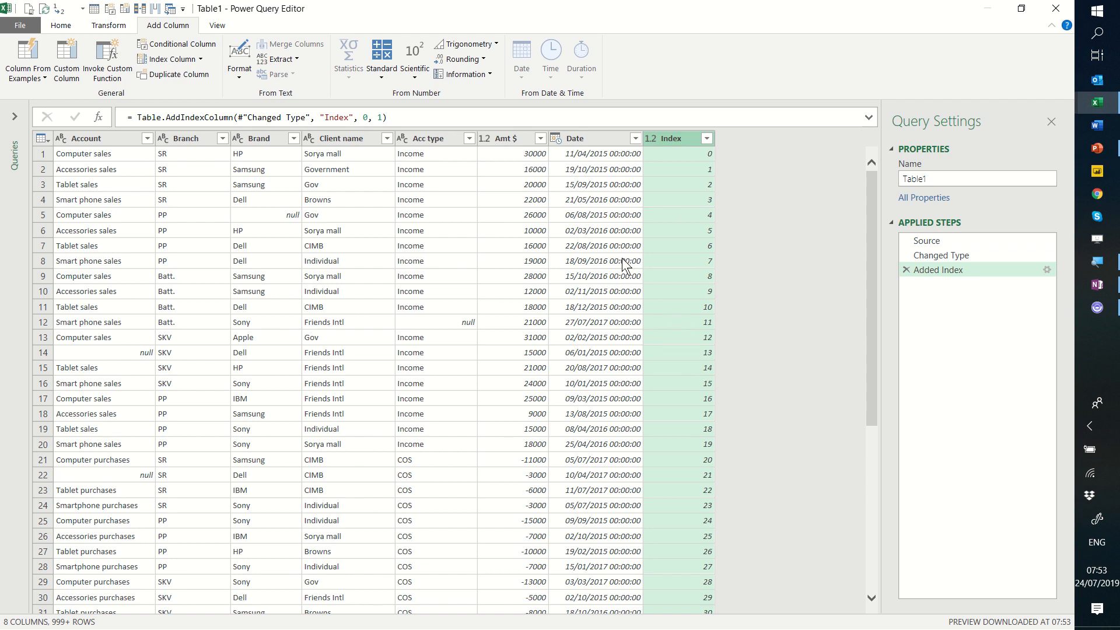
click(84, 137)
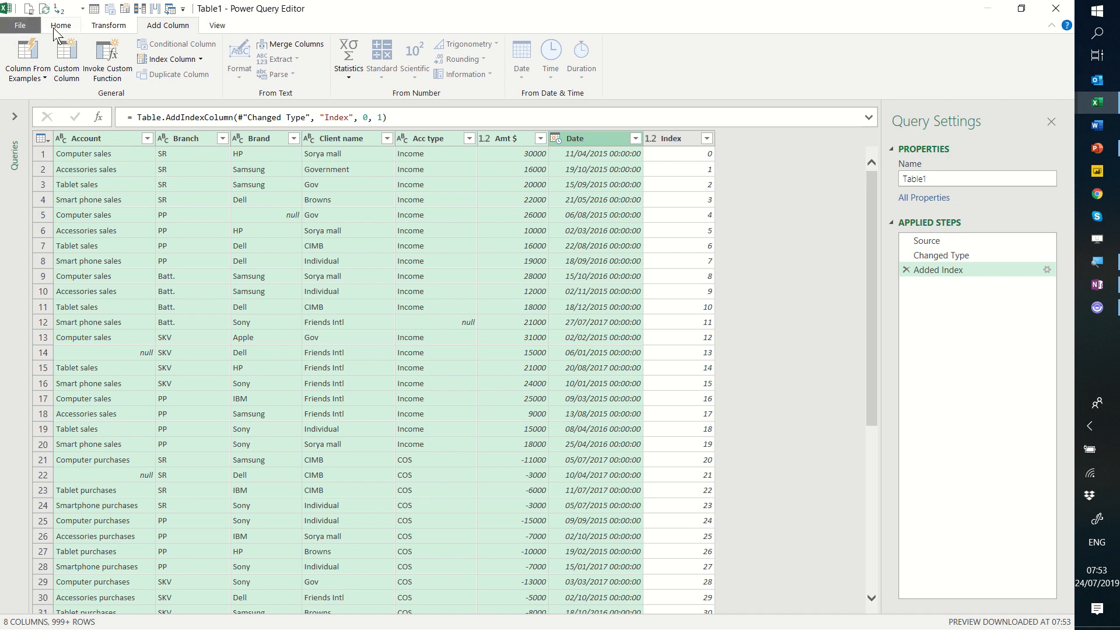
Replace every null value across all columns with the text Missing.
click(61, 25)
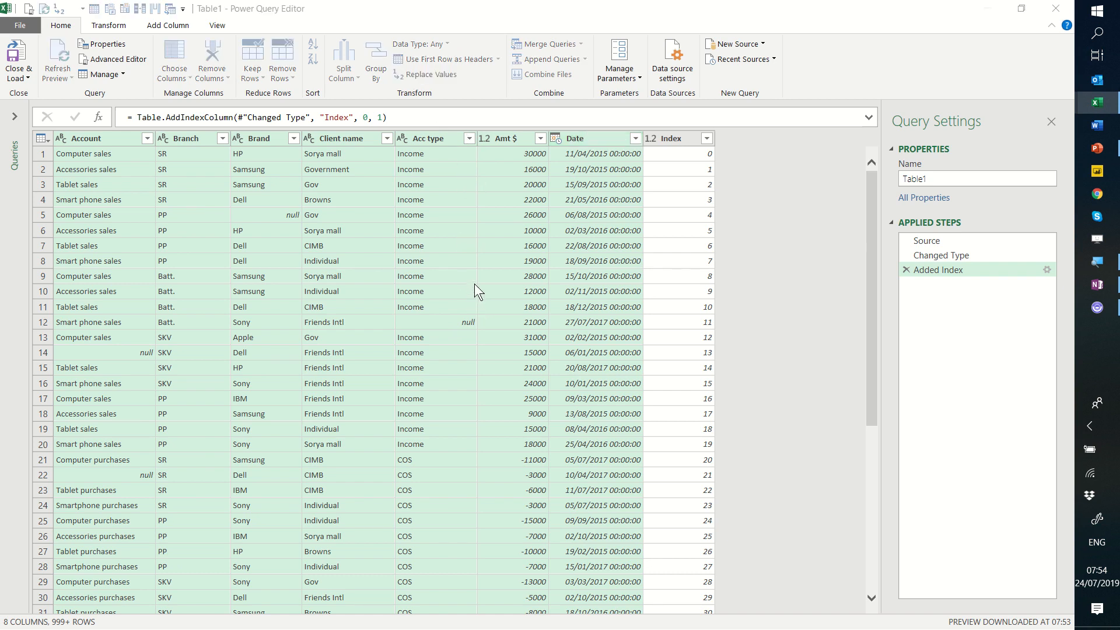
text(null)
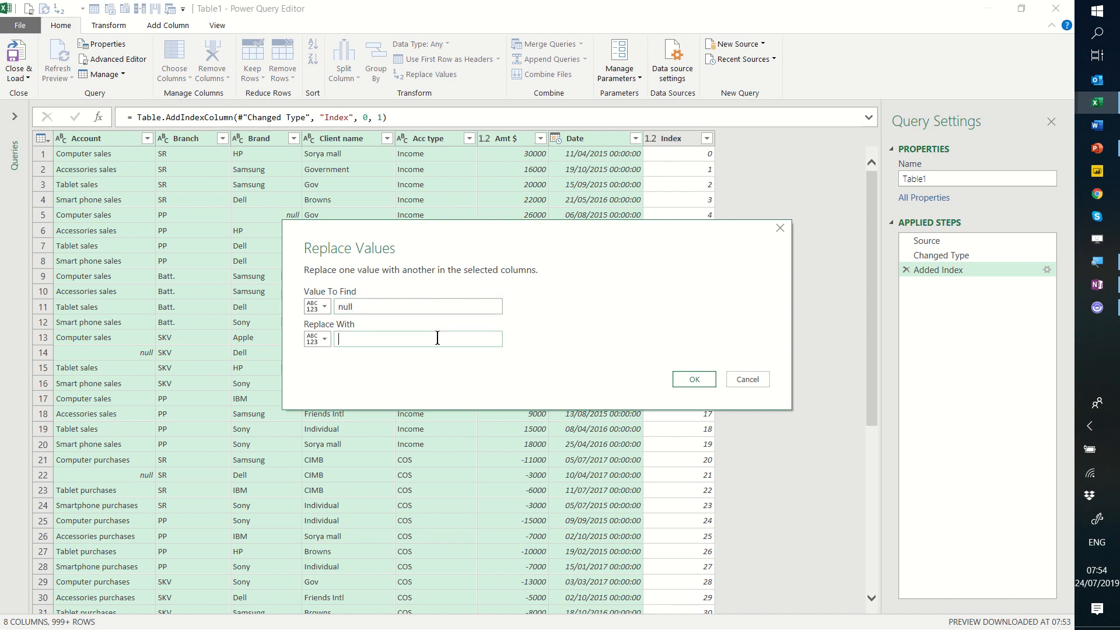
text(Missing)
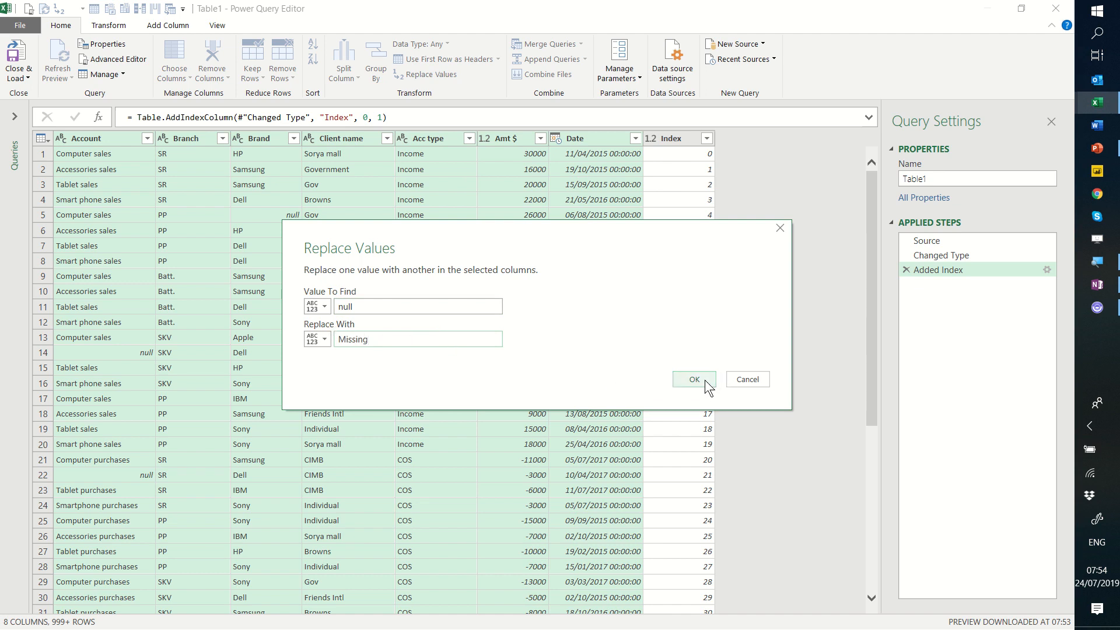
click(692, 378)
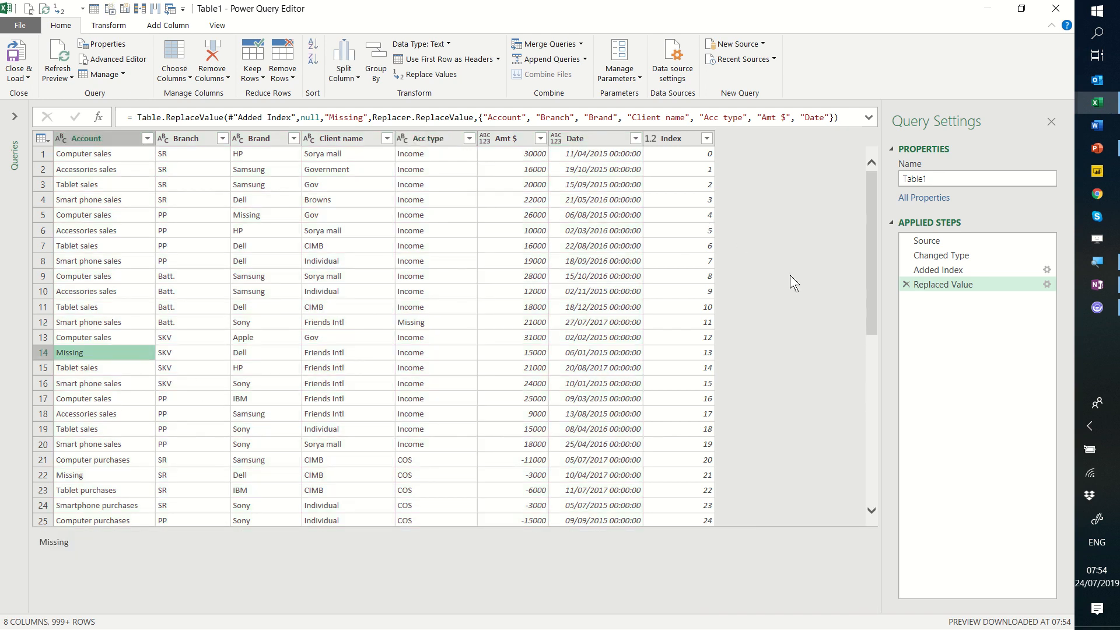
Unpivot all columns except Index into Index, Attribute and Value rows.
click(671, 137)
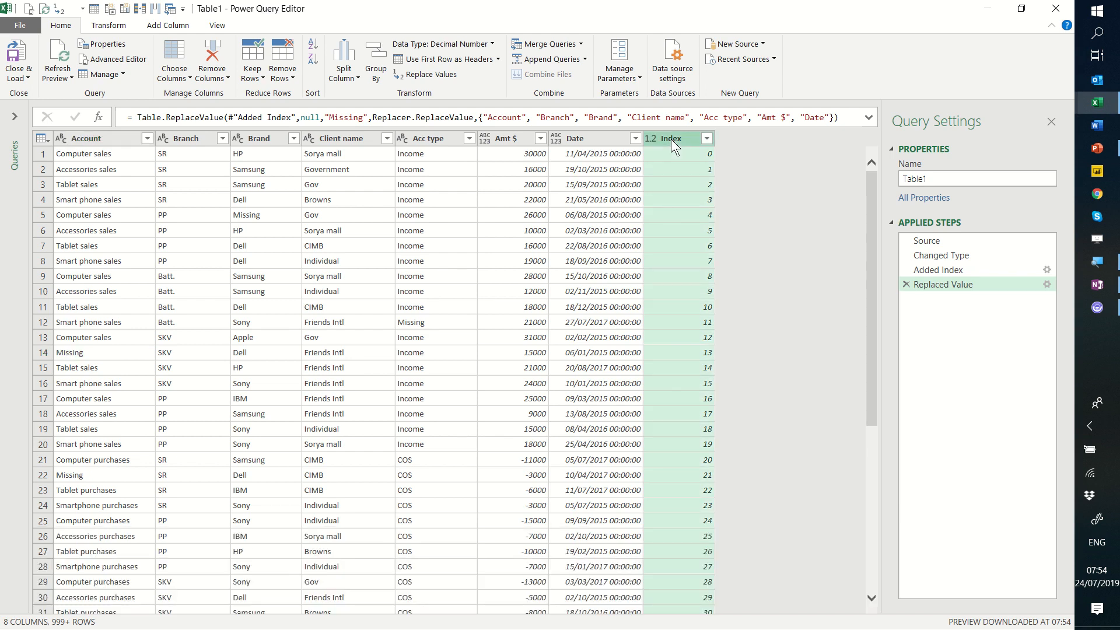
mouse_move(116, 30)
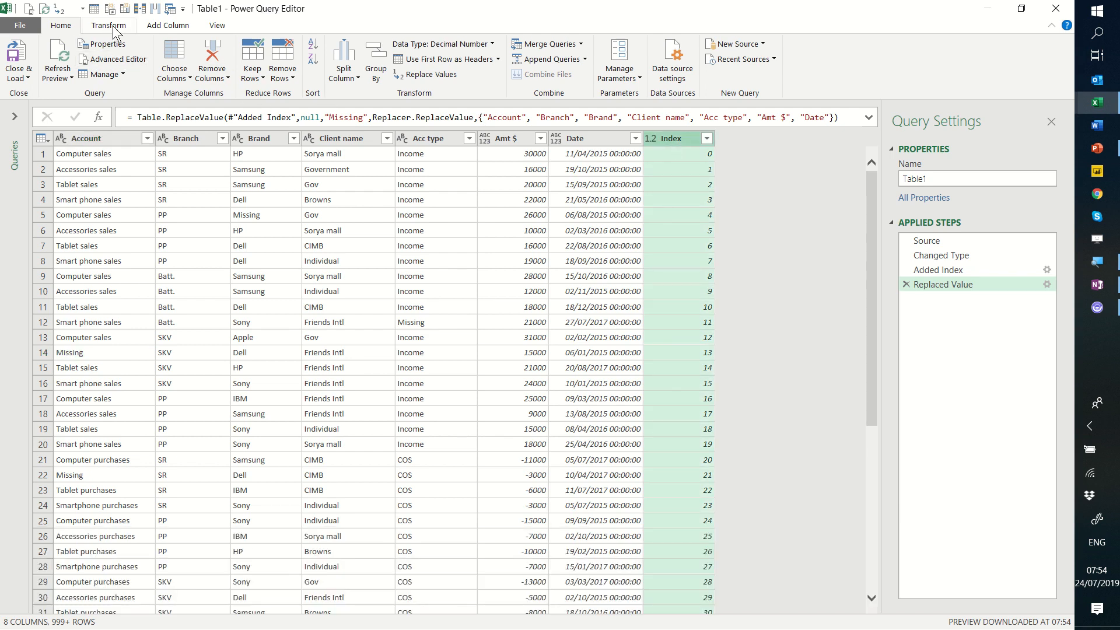
click(109, 25)
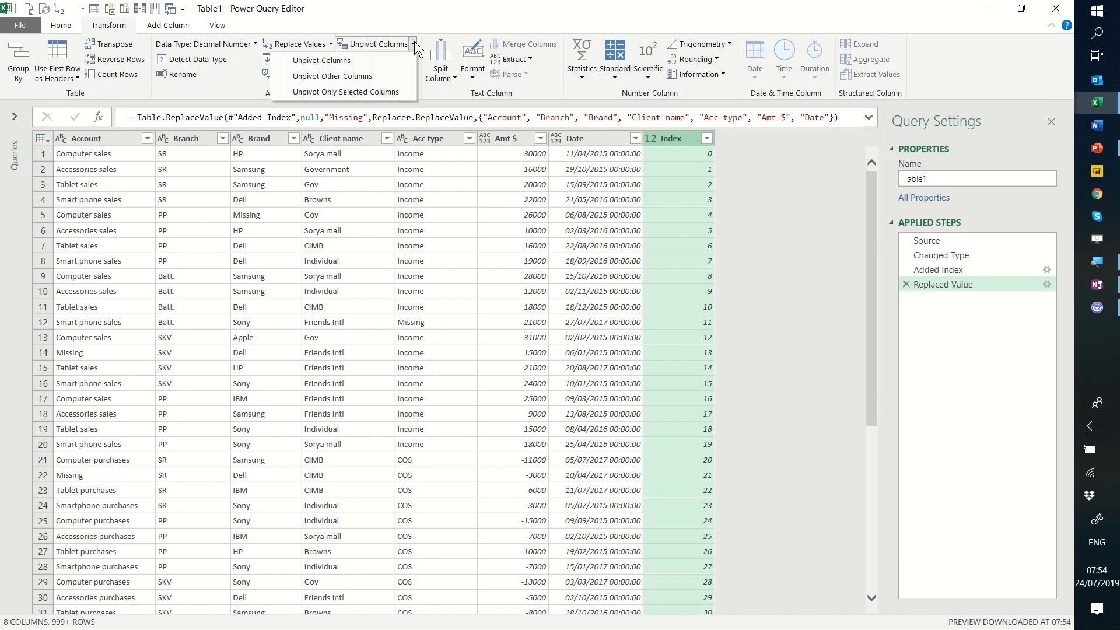
mouse_move(332, 76)
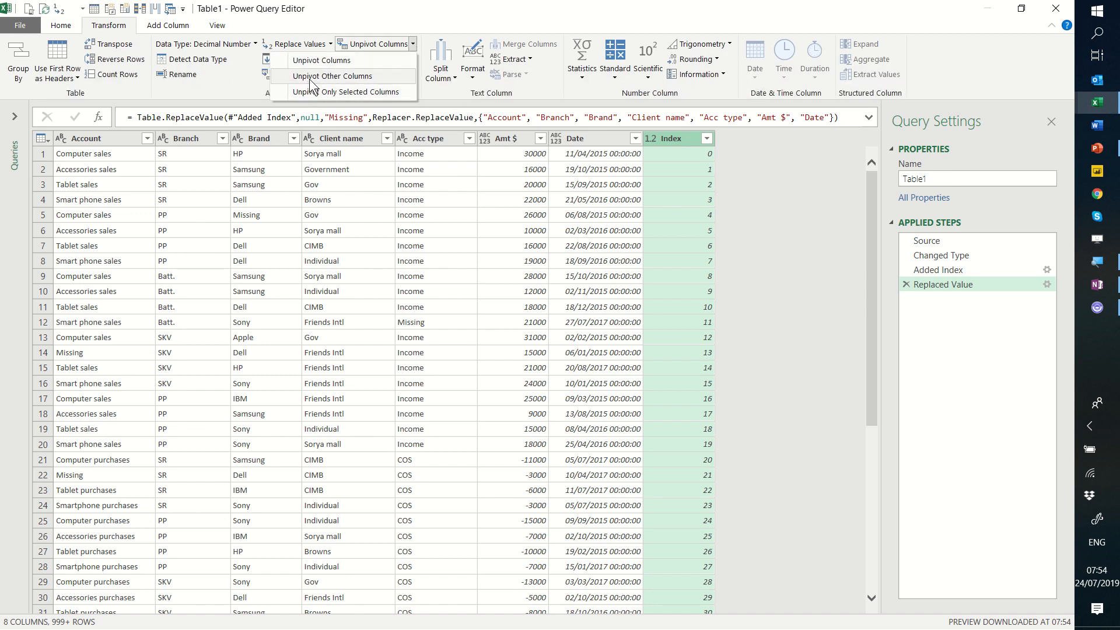
mouse_move(333, 76)
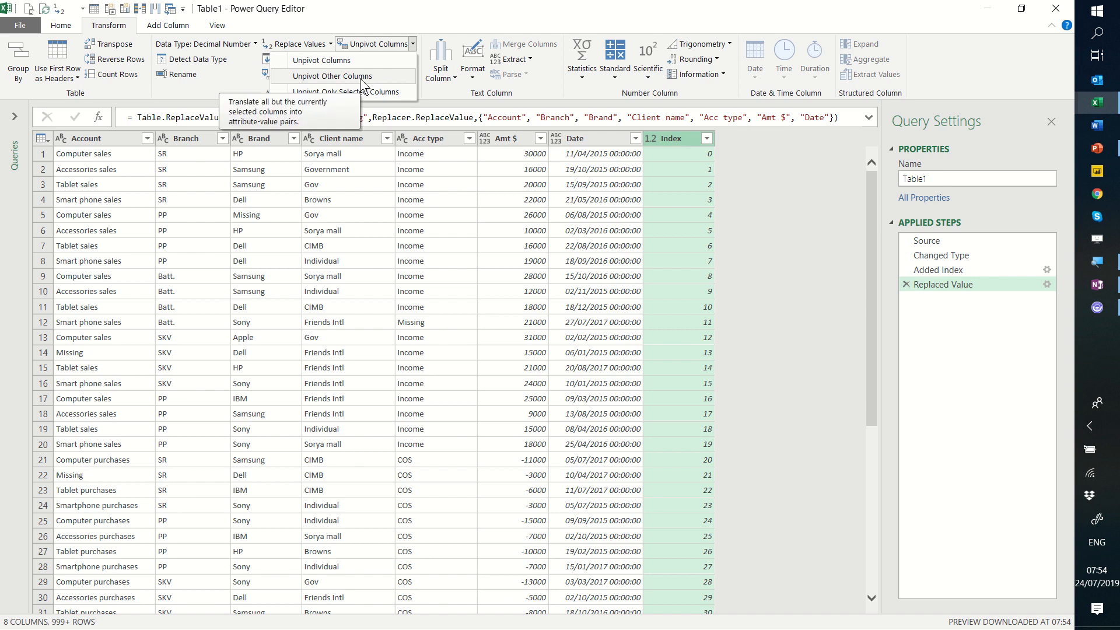
click(333, 77)
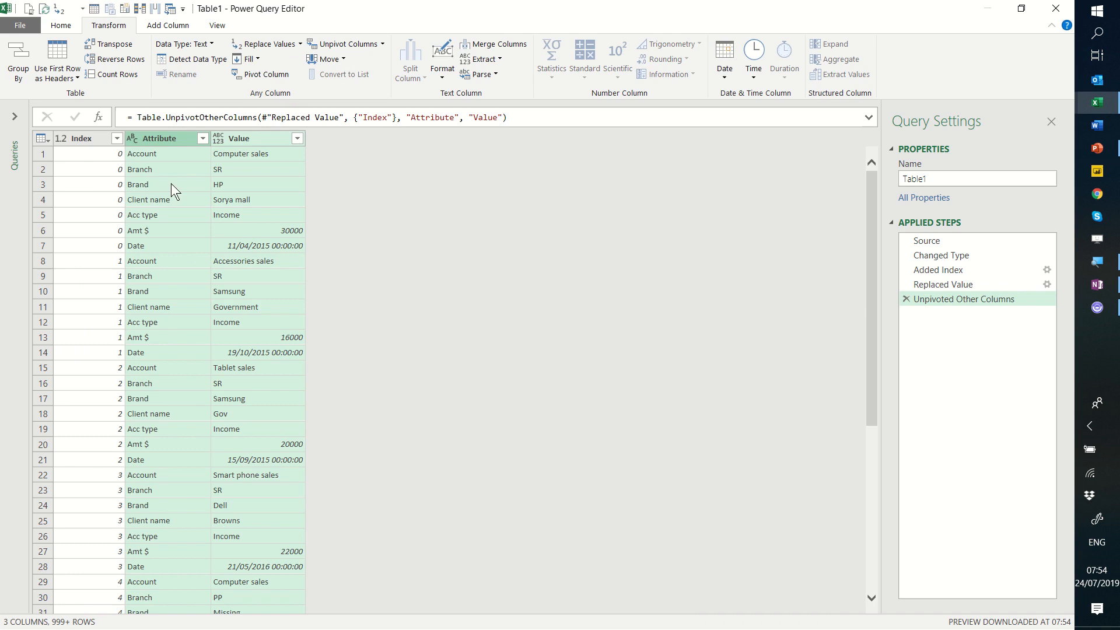
Inspect several unpivoted cells and compare with the step before unpivoting.
click(141, 153)
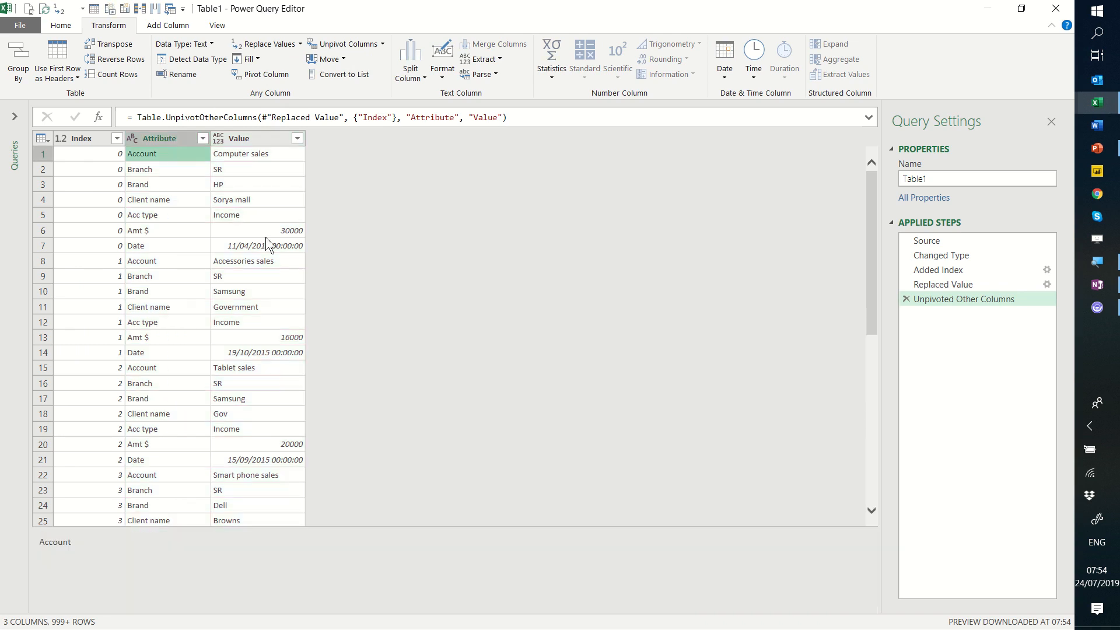
click(167, 260)
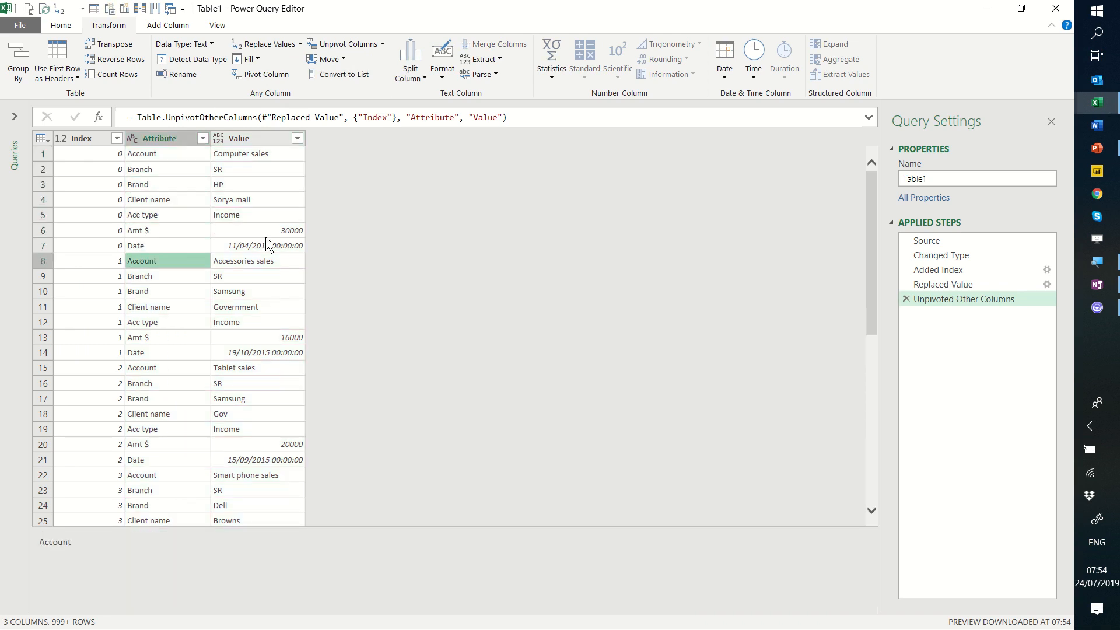
click(141, 230)
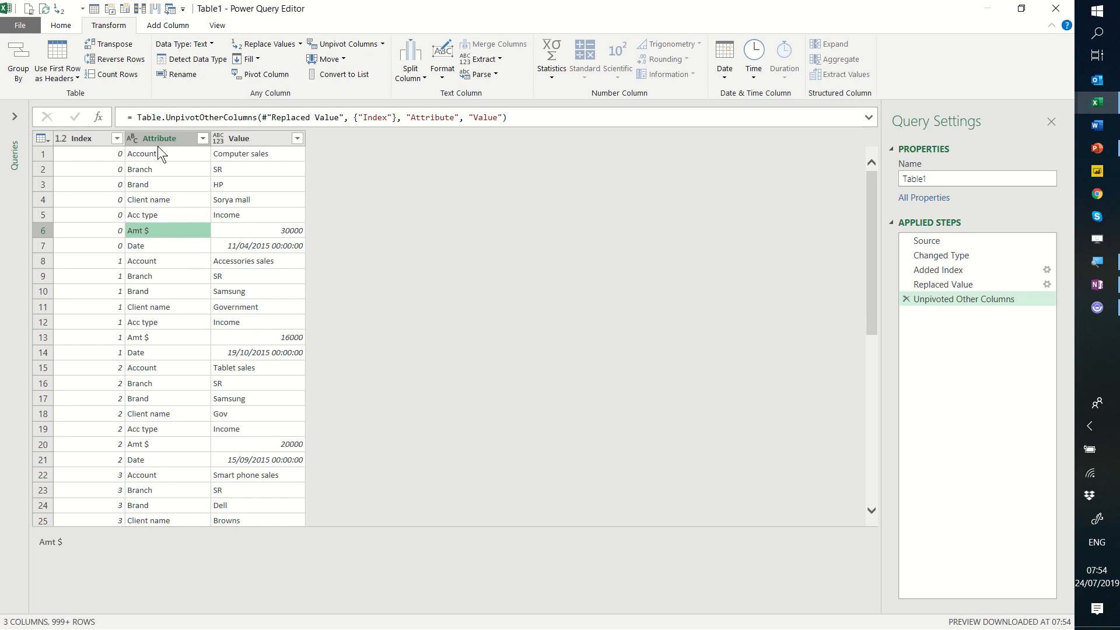
click(167, 169)
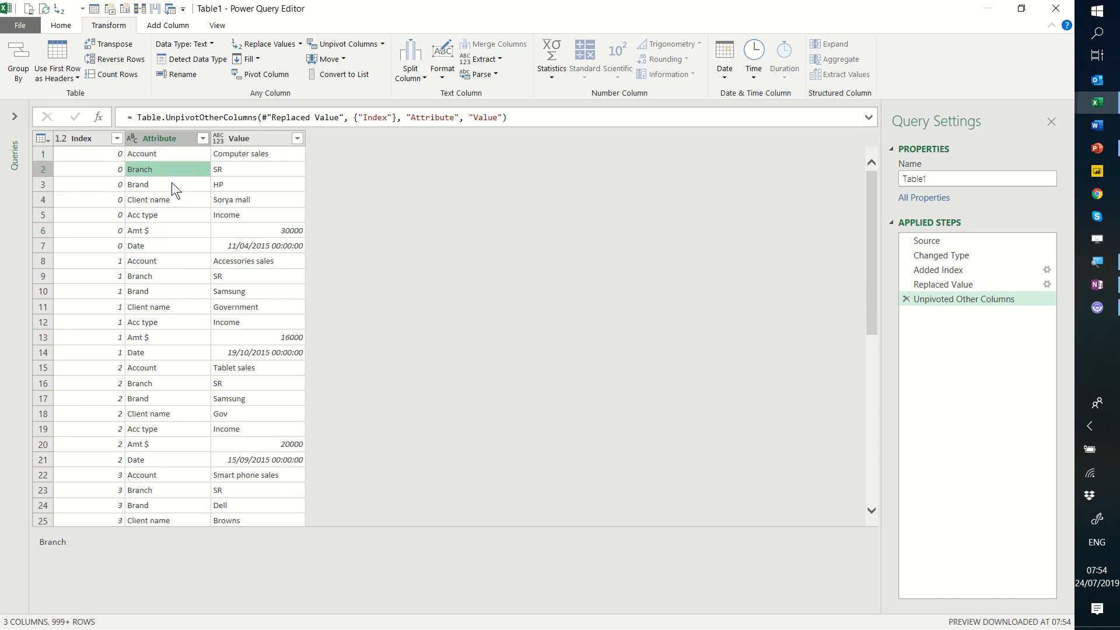
click(240, 154)
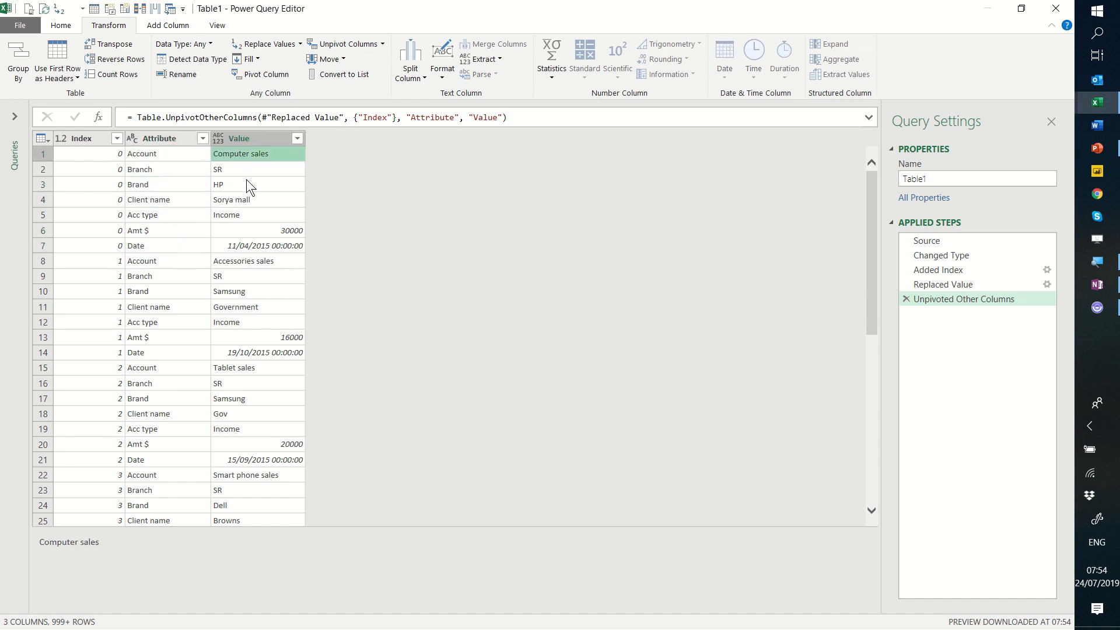
click(256, 322)
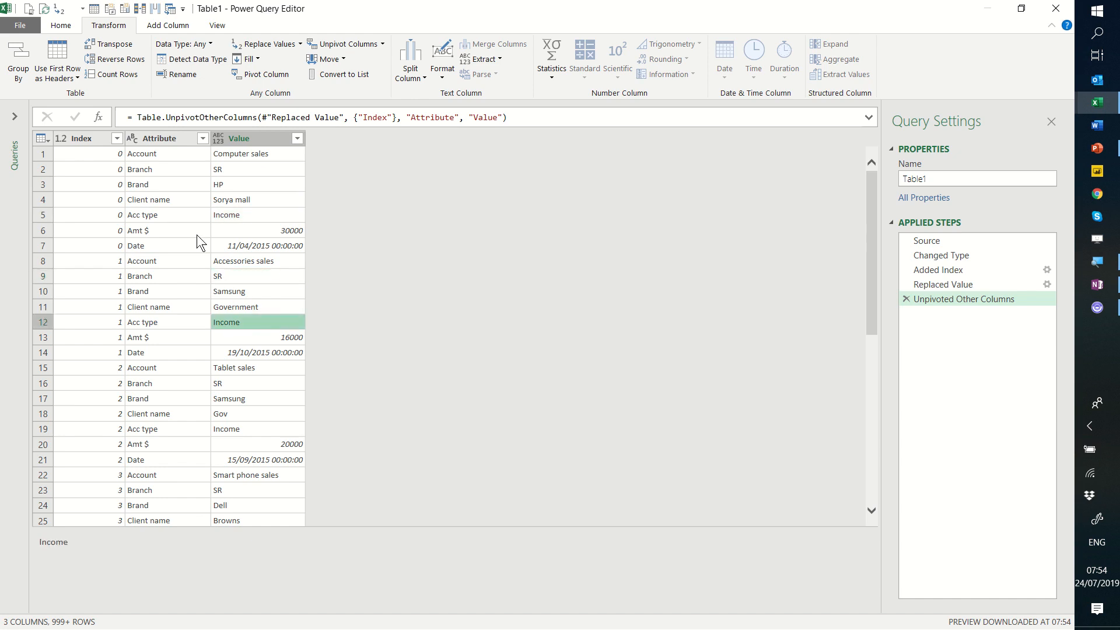
click(944, 284)
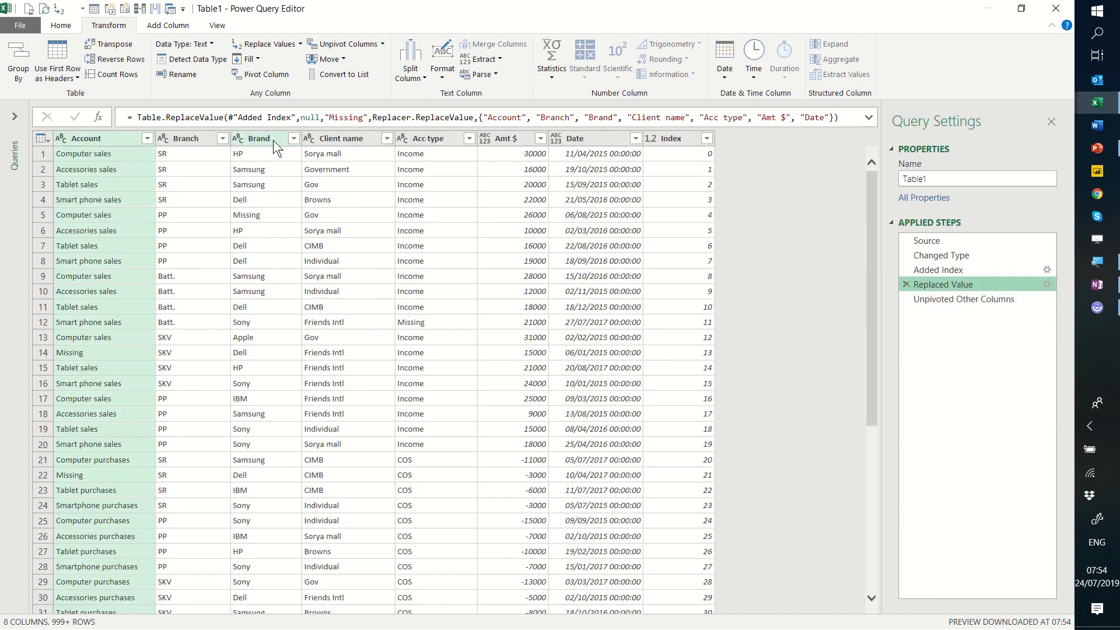
mouse_move(964, 299)
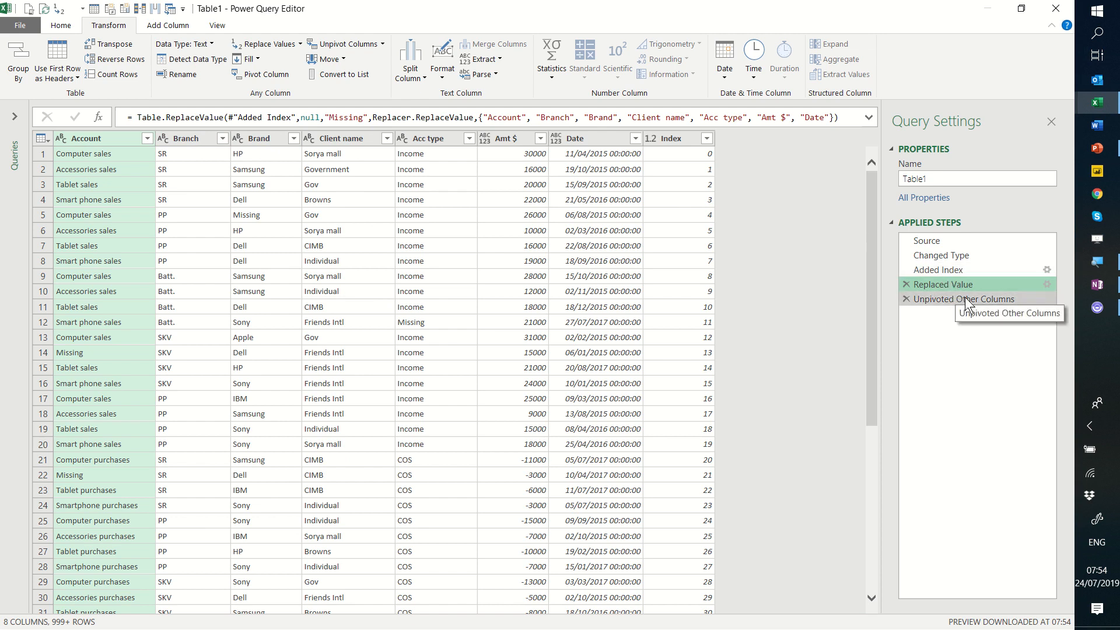
click(964, 299)
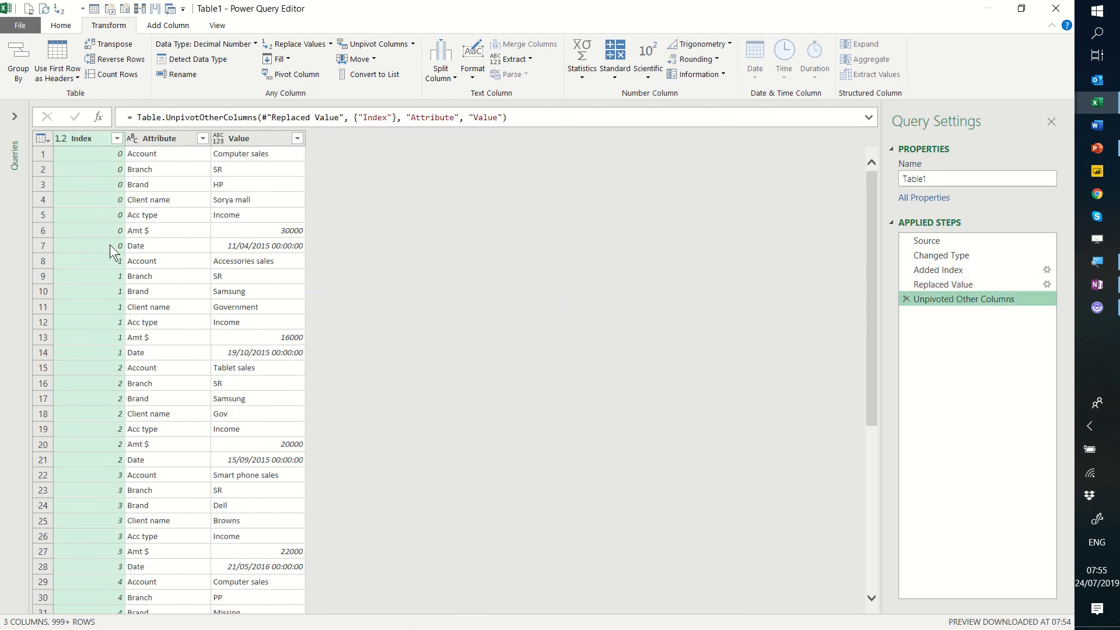
mouse_move(107, 165)
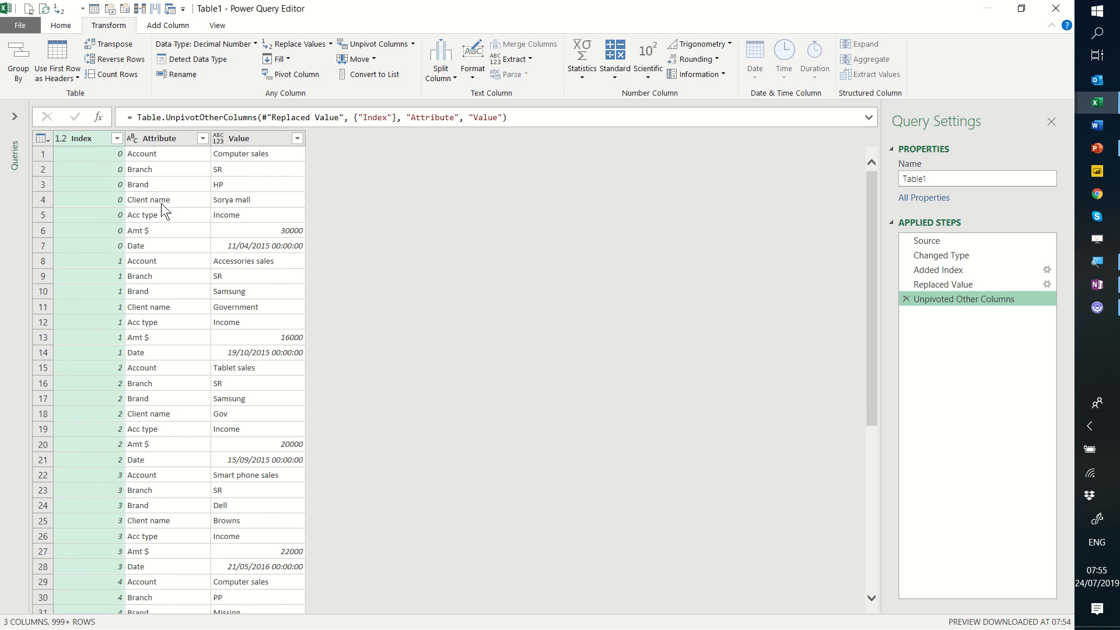
mouse_move(178, 414)
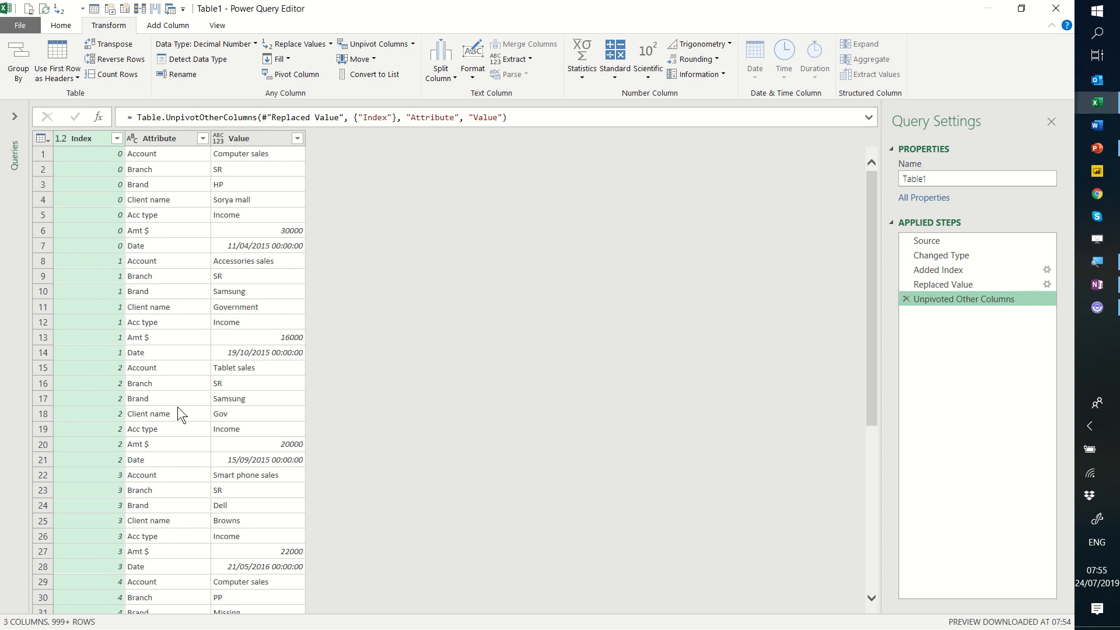
mouse_move(199, 288)
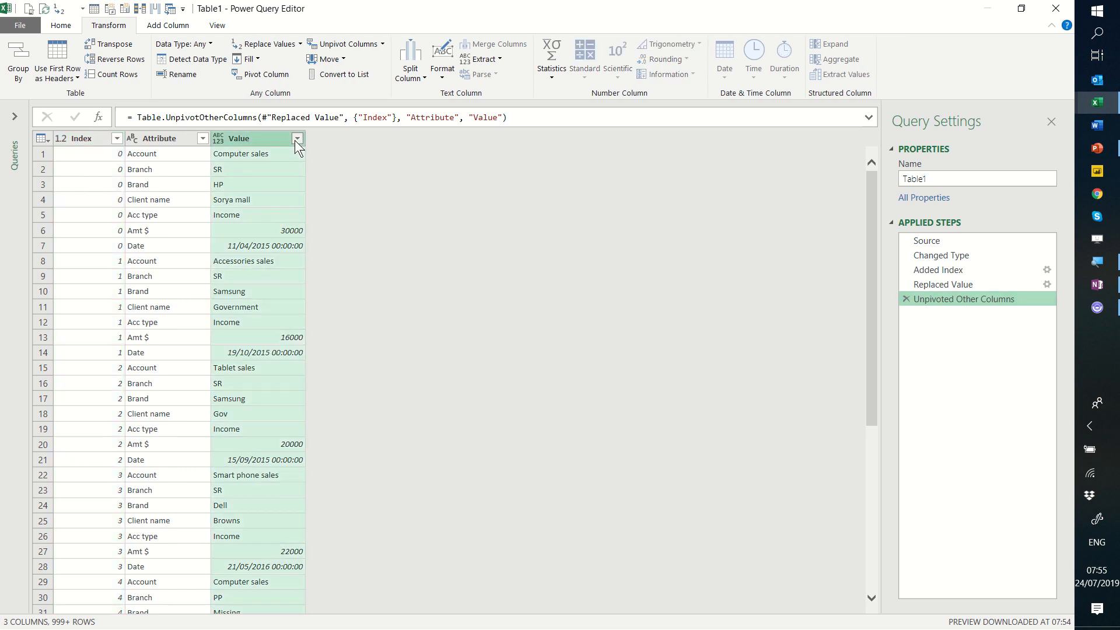
Filter the Value column to rows reading Missing, leaving 34 rows.
click(296, 138)
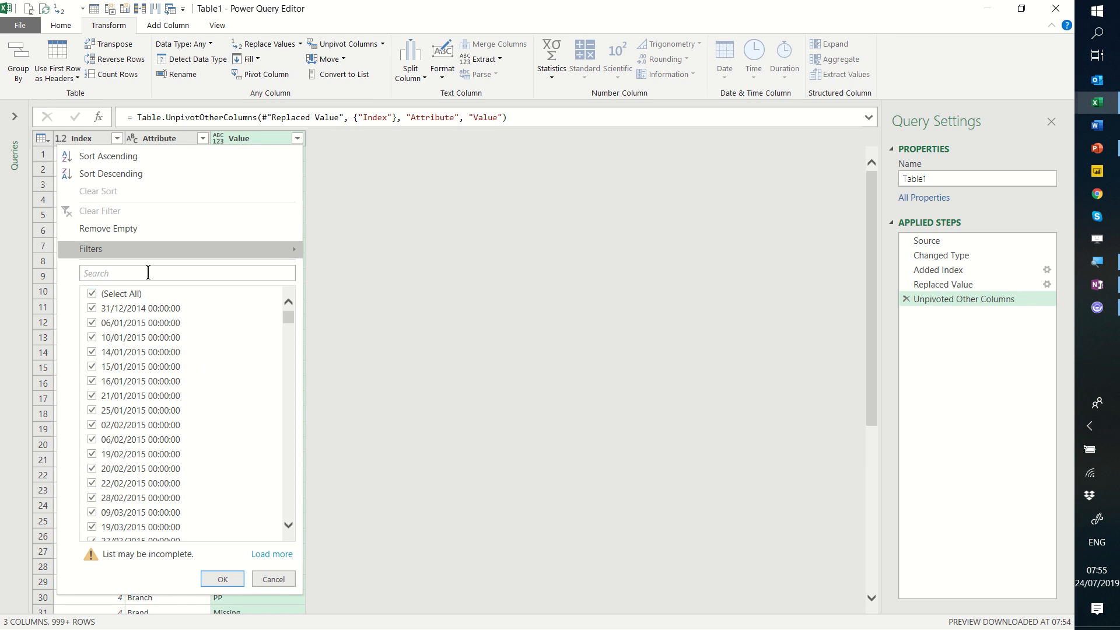
text(M)
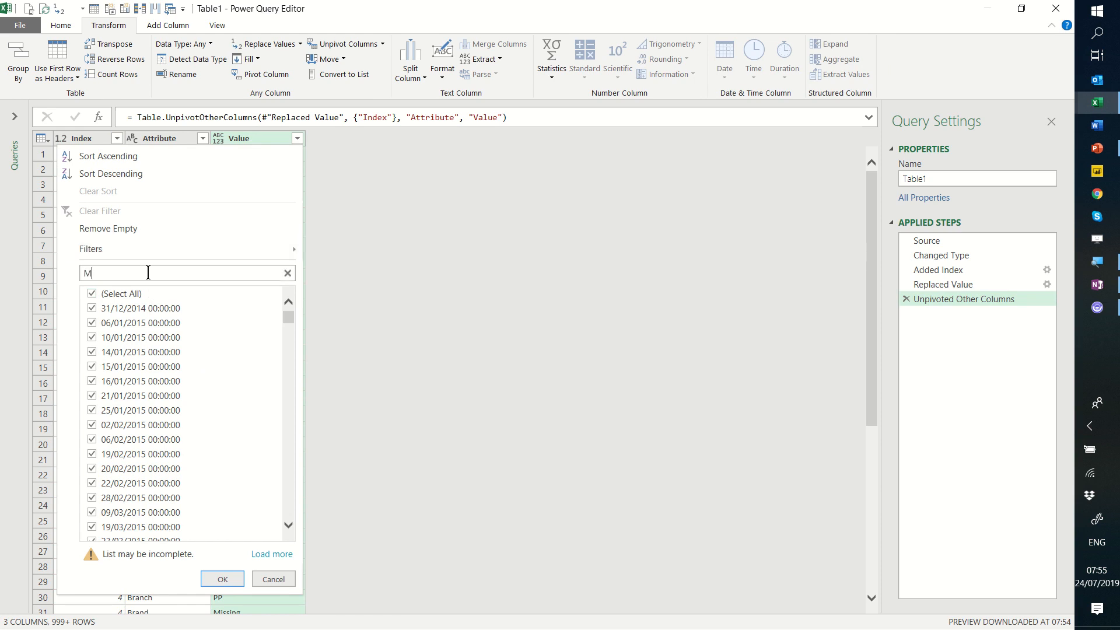
text(issing)
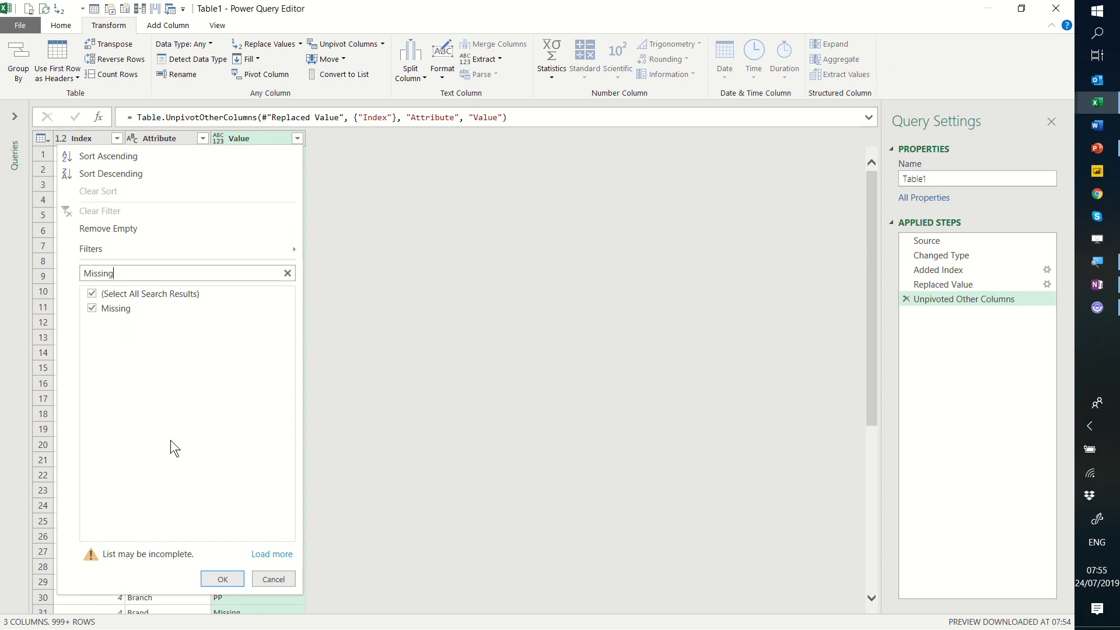
click(221, 579)
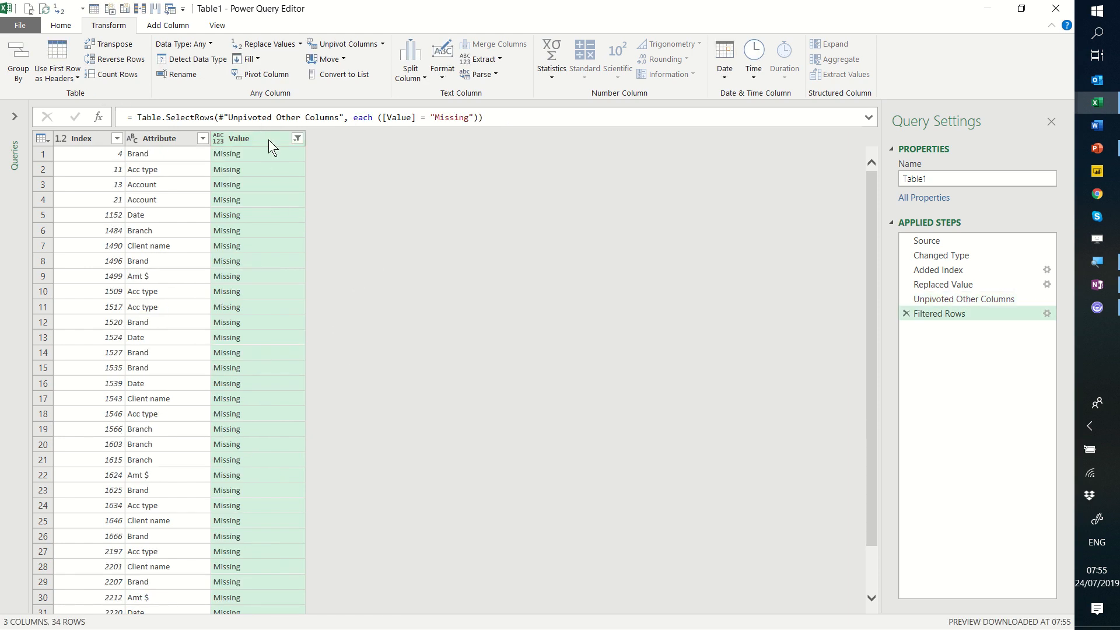
mouse_move(298, 270)
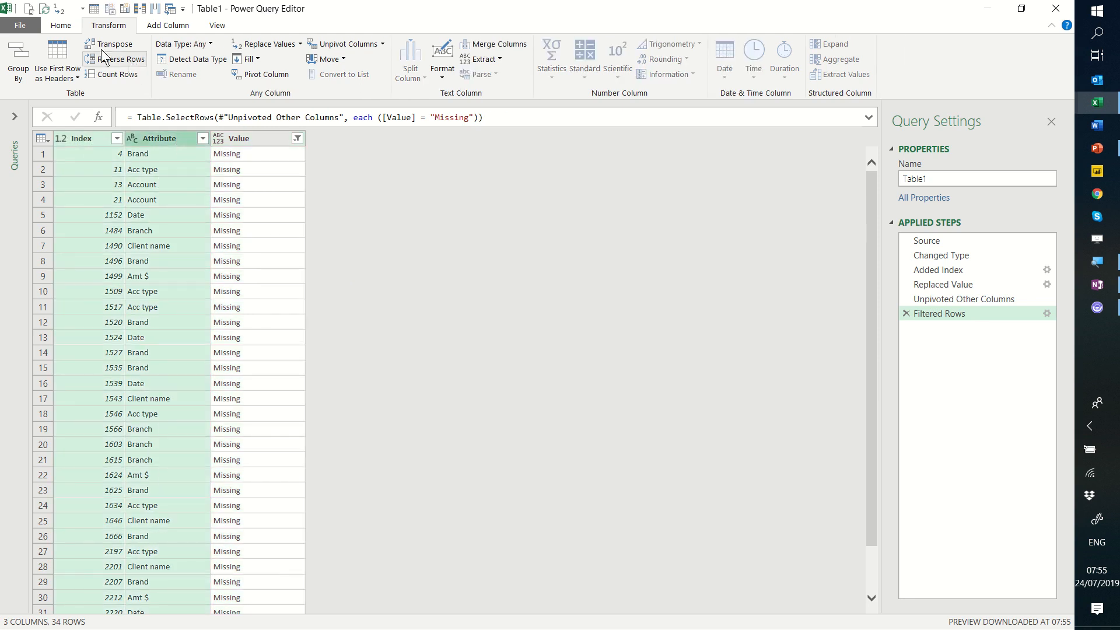
mouse_move(61, 25)
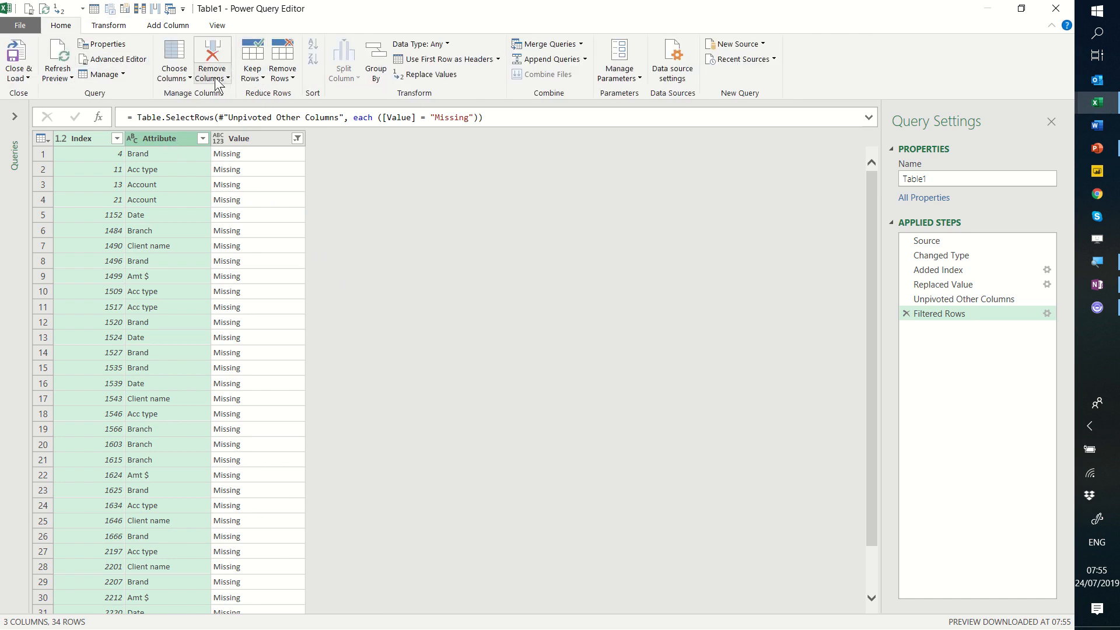
Remove other columns so only Index and Attribute remain.
click(213, 78)
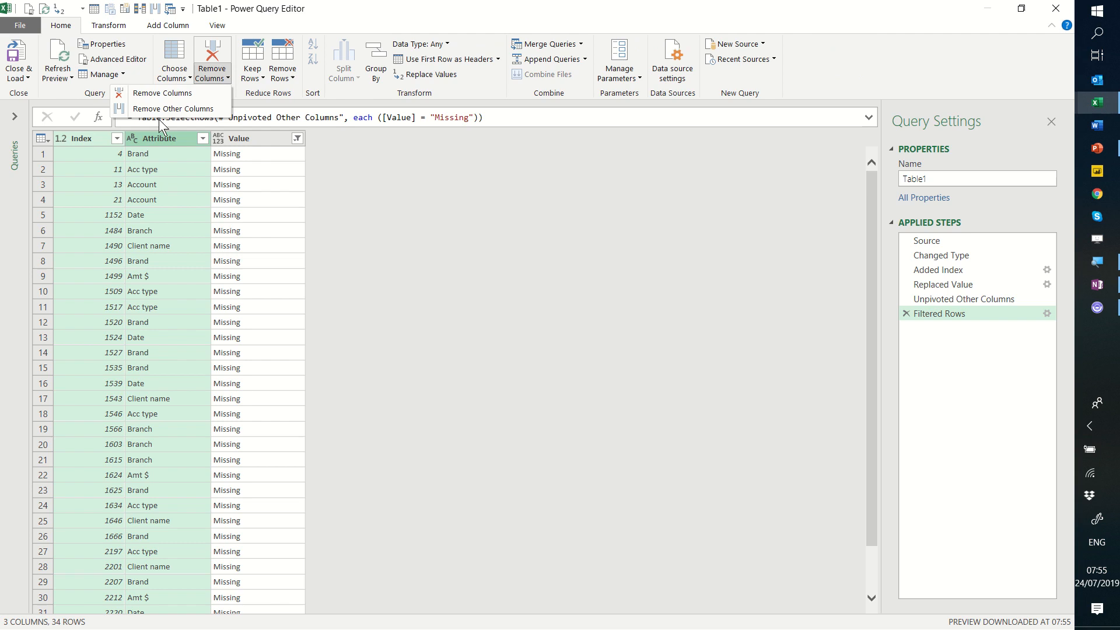
click(173, 108)
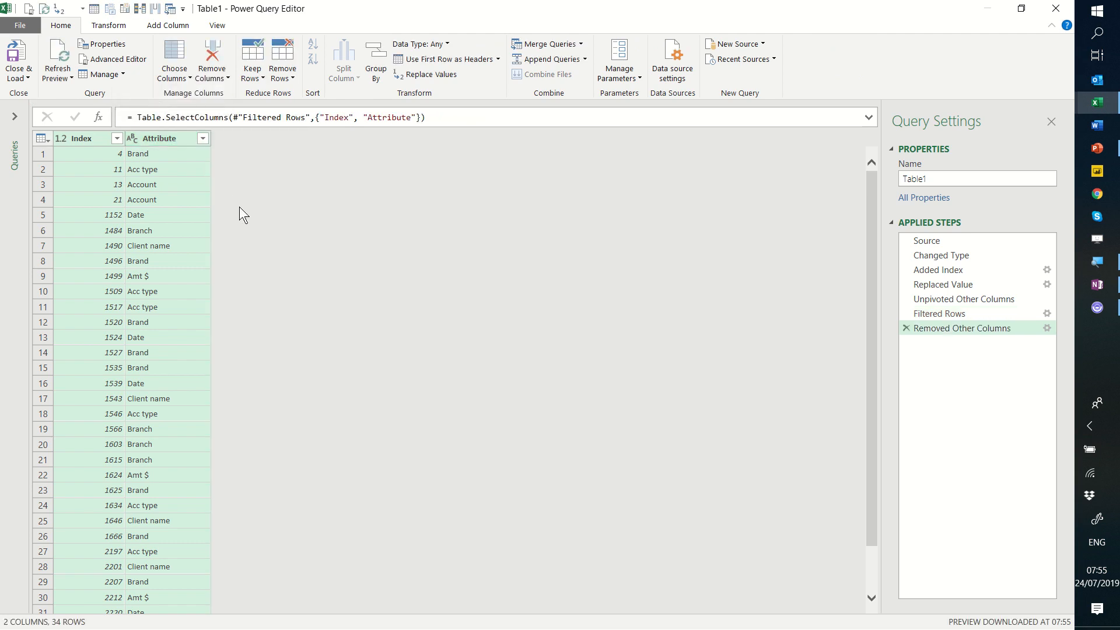
mouse_move(267, 195)
text(Row number)
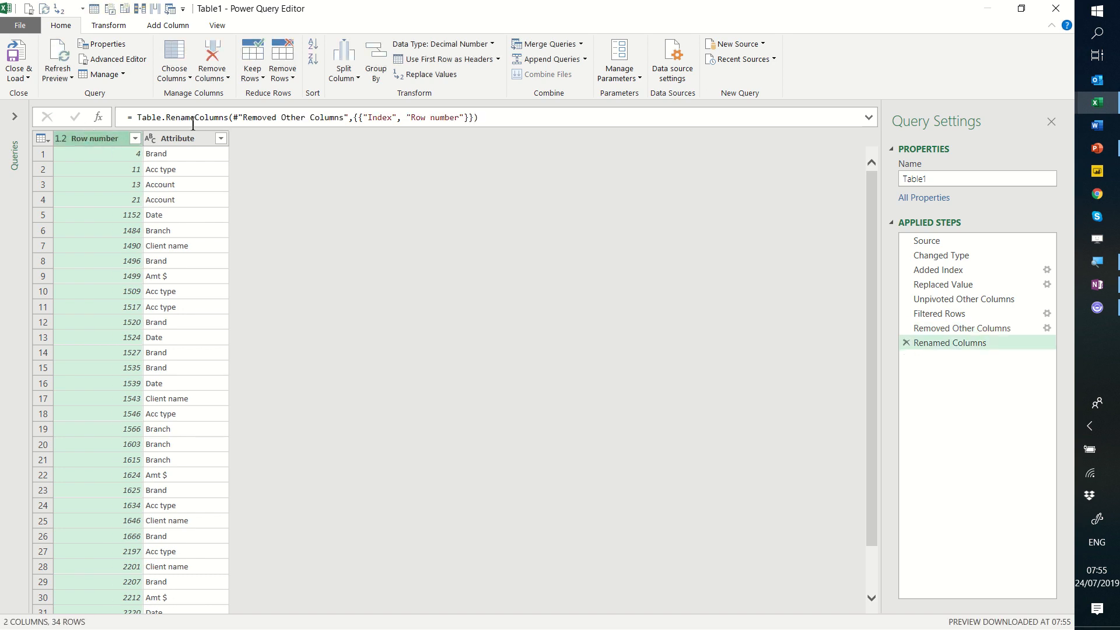
Rename Index to Row number and Attribute to Col name, ready to load.
double_click(179, 138)
text(Col name)
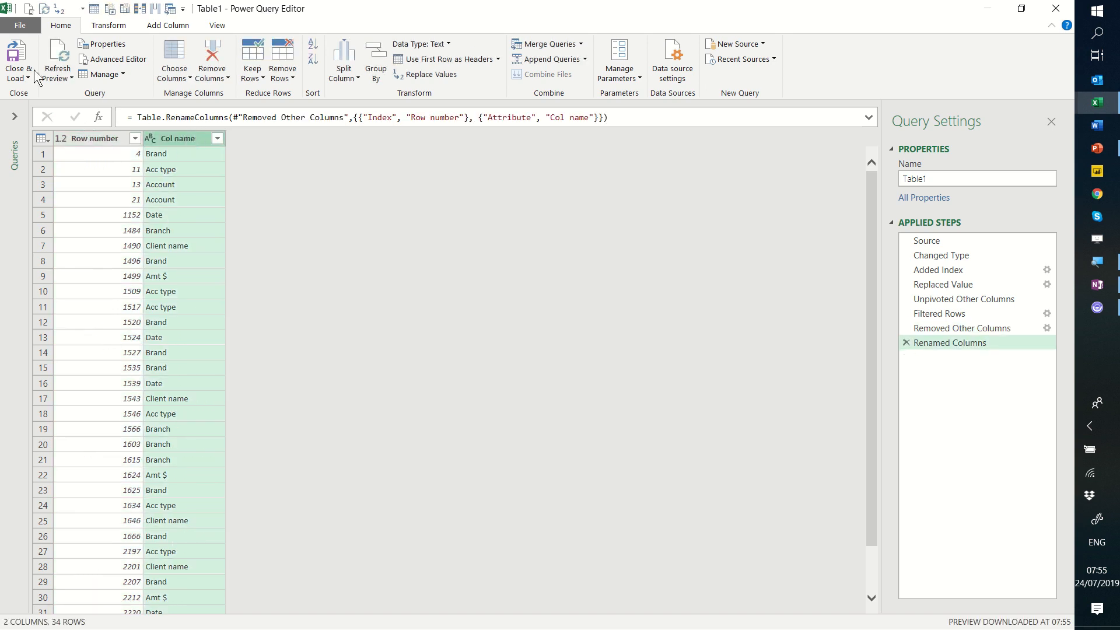
click(17, 61)
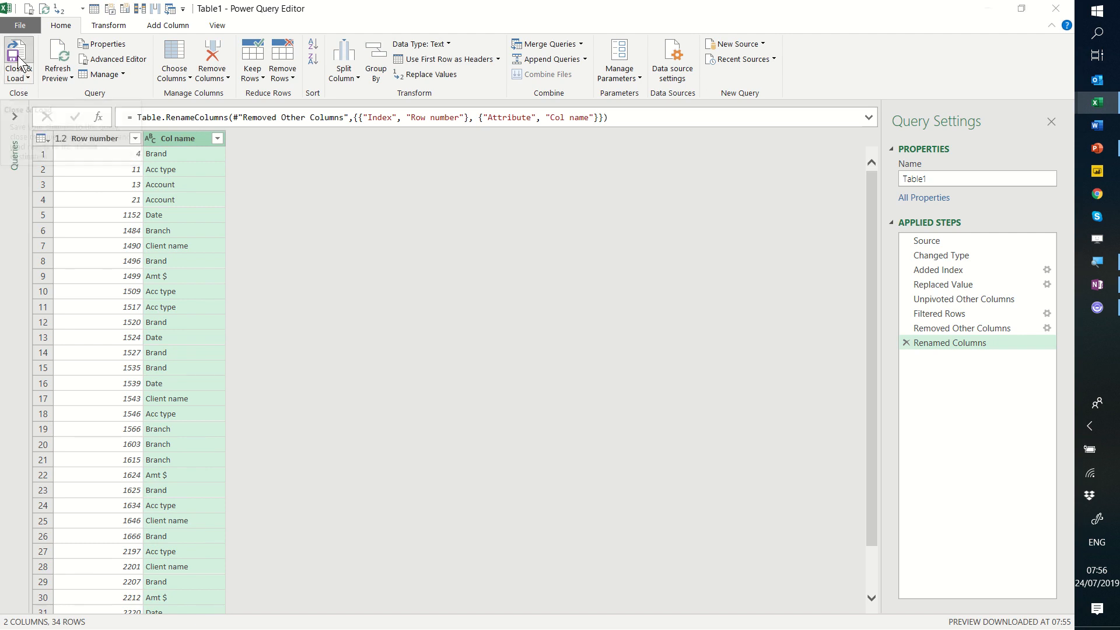
Load the Table1 query as a 34-row table on a new worksheet via Load To...
click(18, 58)
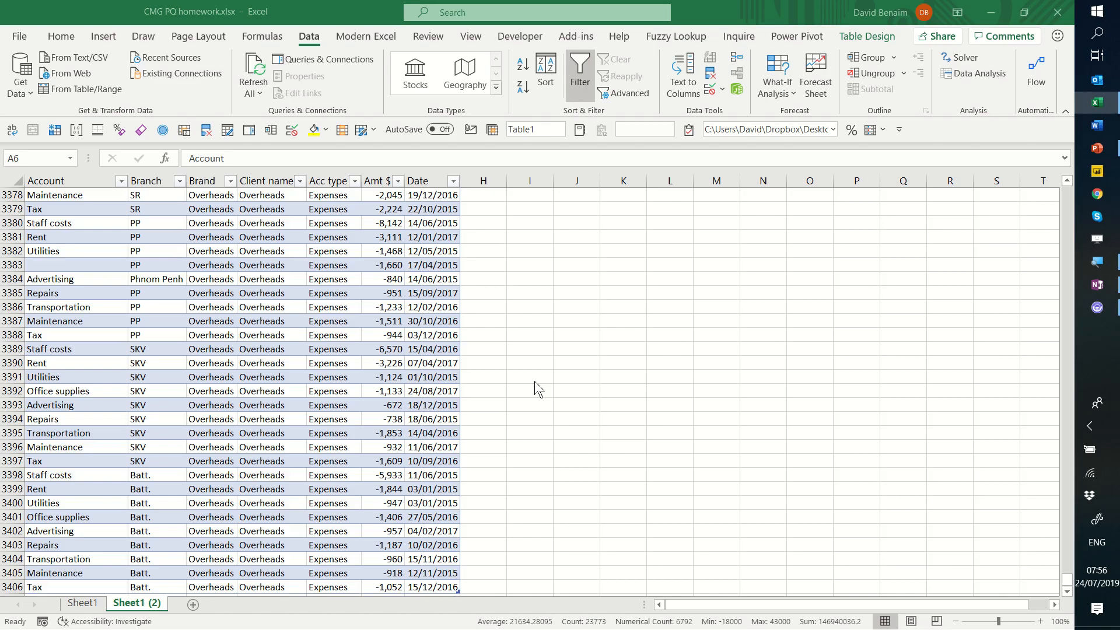
click(307, 60)
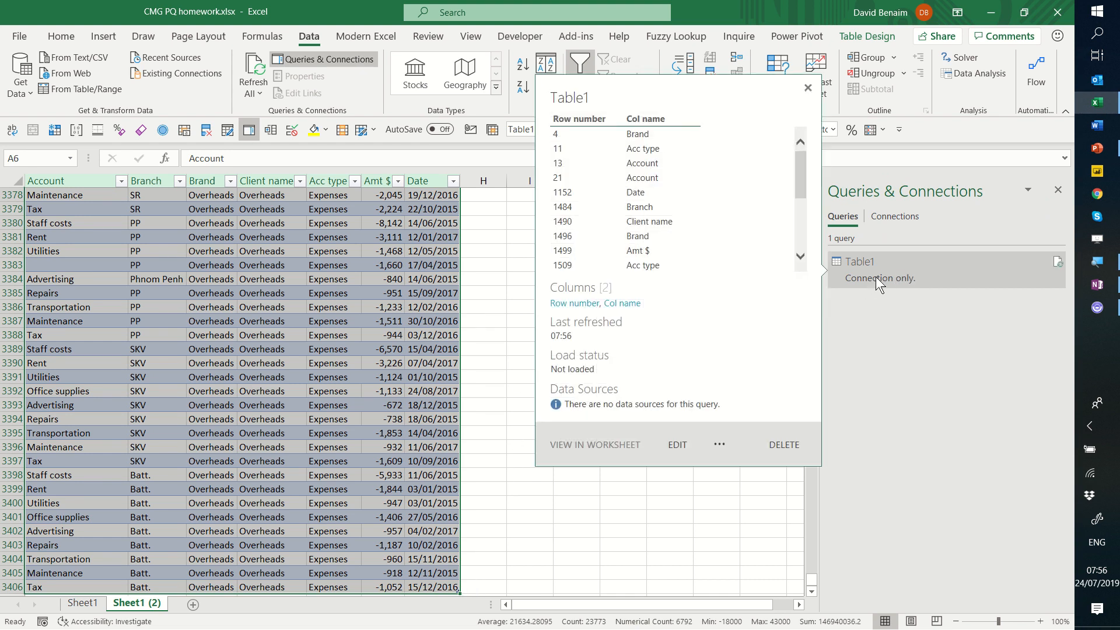
right_click(859, 261)
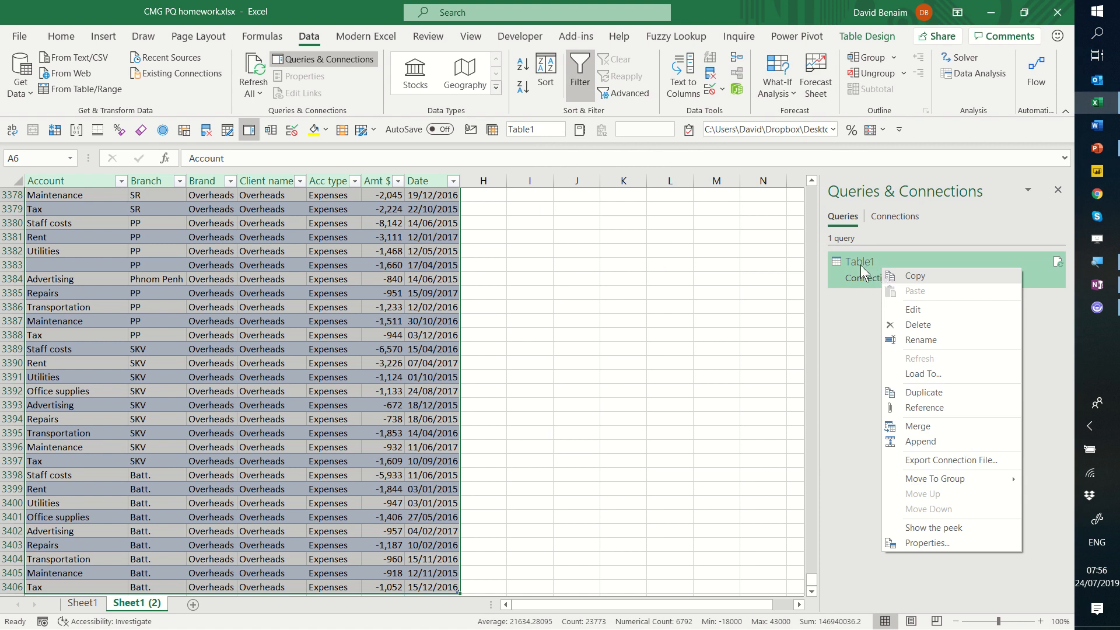
click(921, 373)
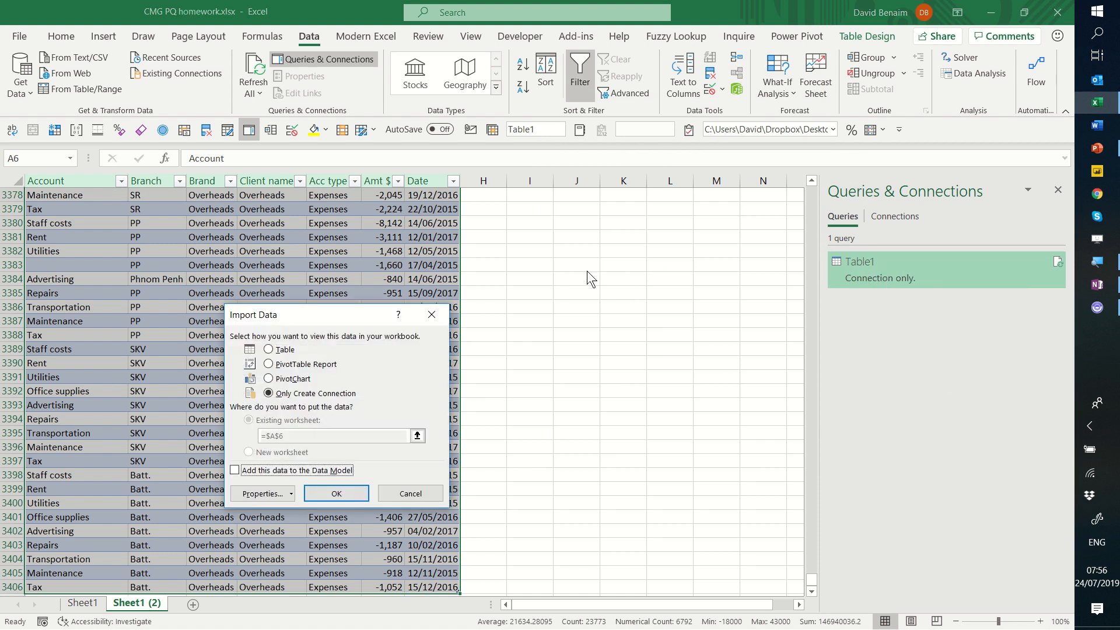
click(268, 348)
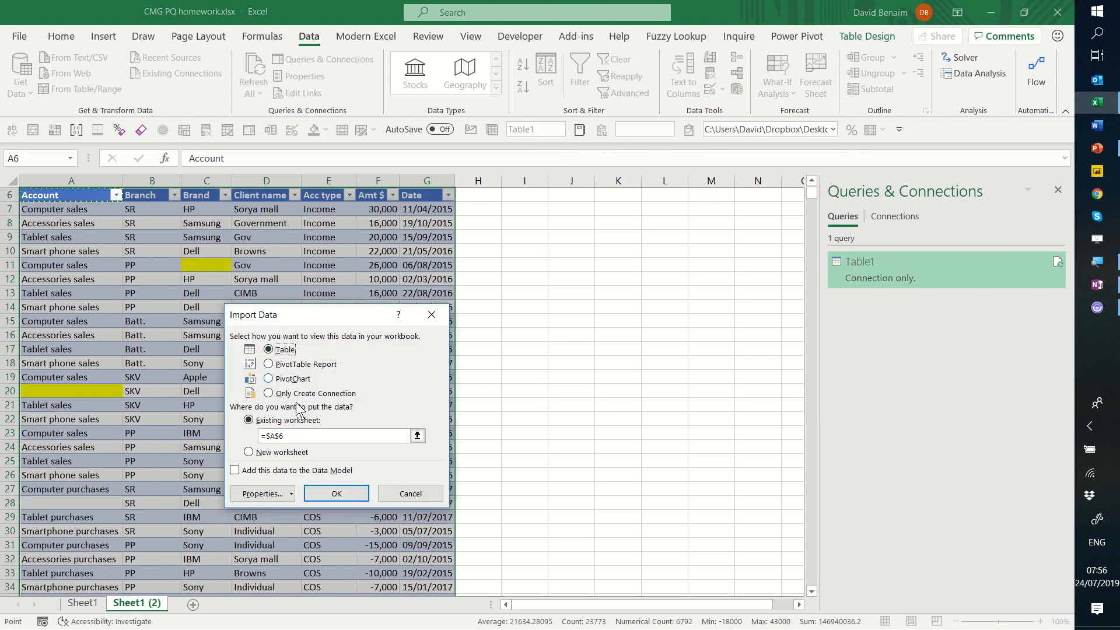
click(247, 451)
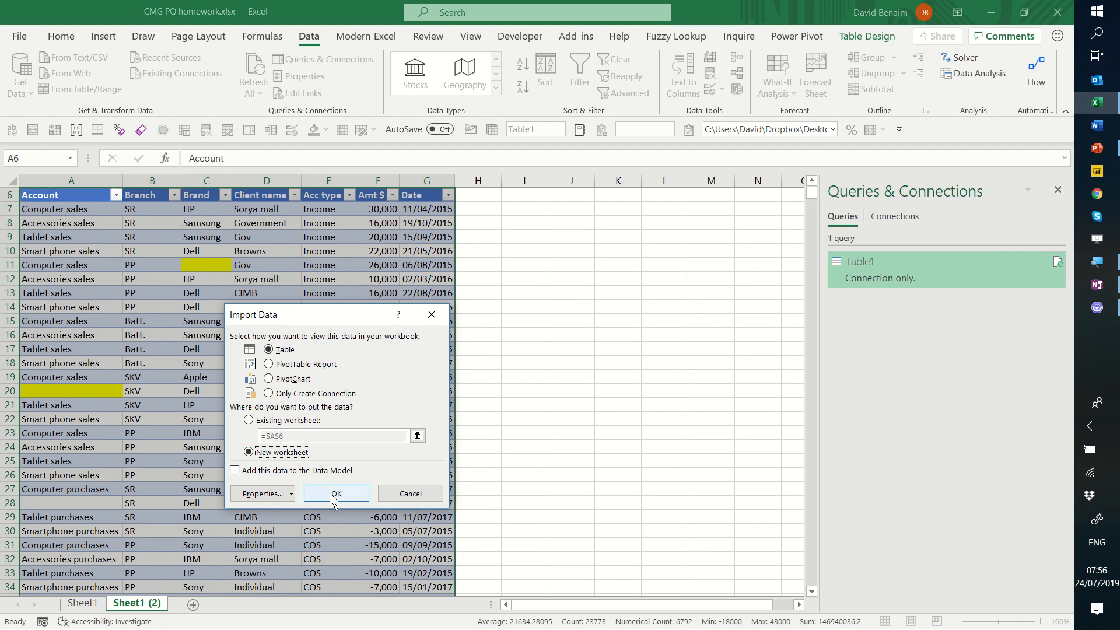
click(336, 494)
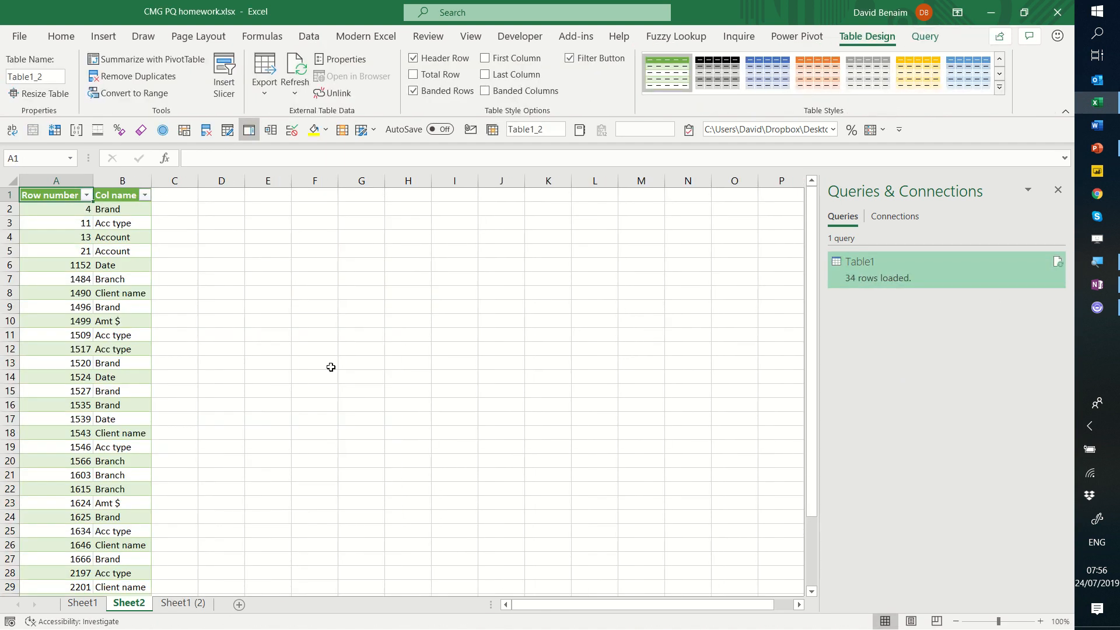
scroll(down, 3)
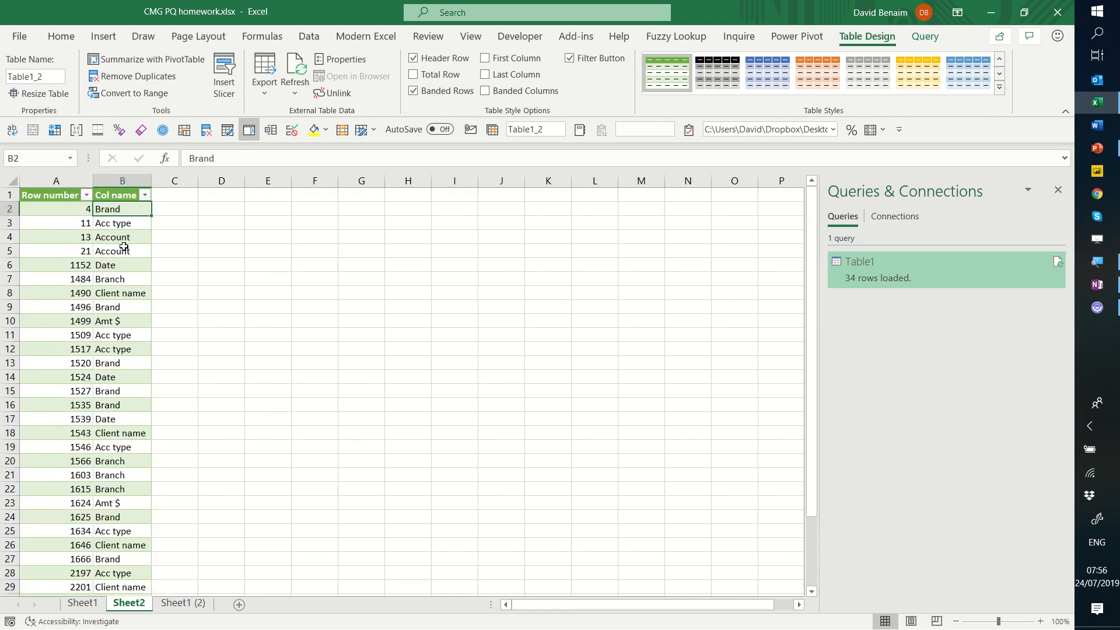
Fill blank source cells on Sheet1 (2) with sadsa, asdasd and PP.
click(121, 475)
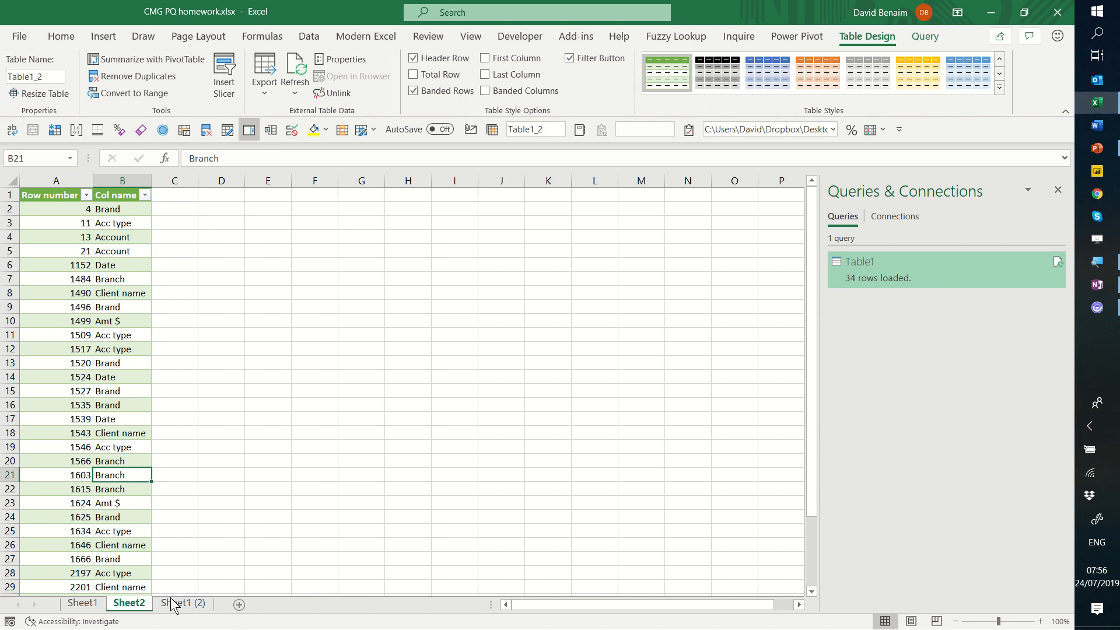
click(182, 602)
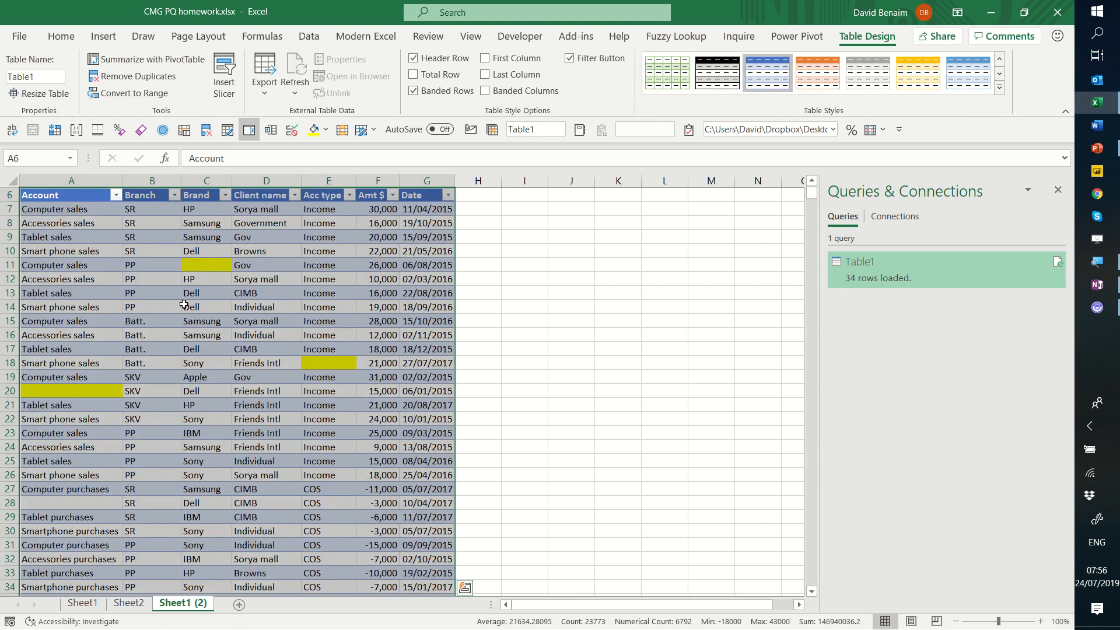
text(sadsa)
click(328, 363)
text(income)
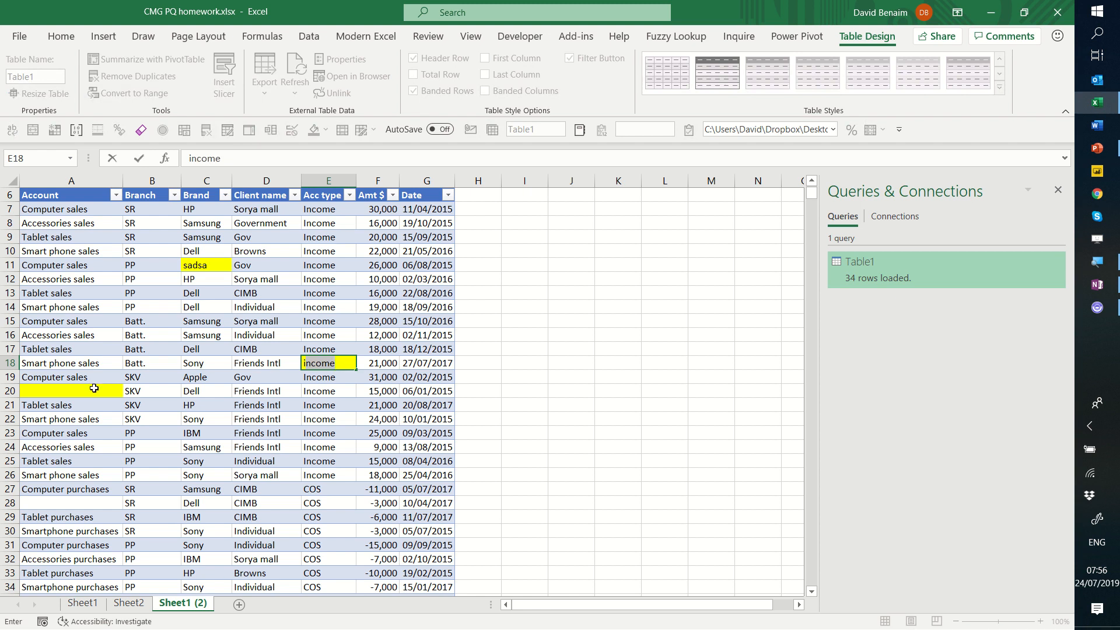
text(asdasd)
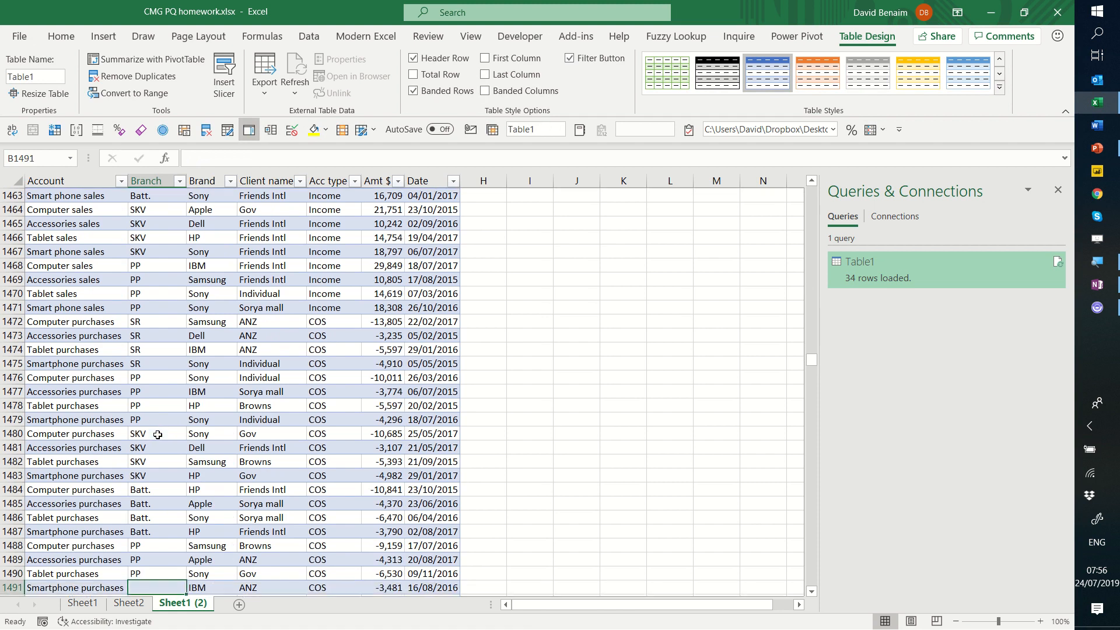
text(PP)
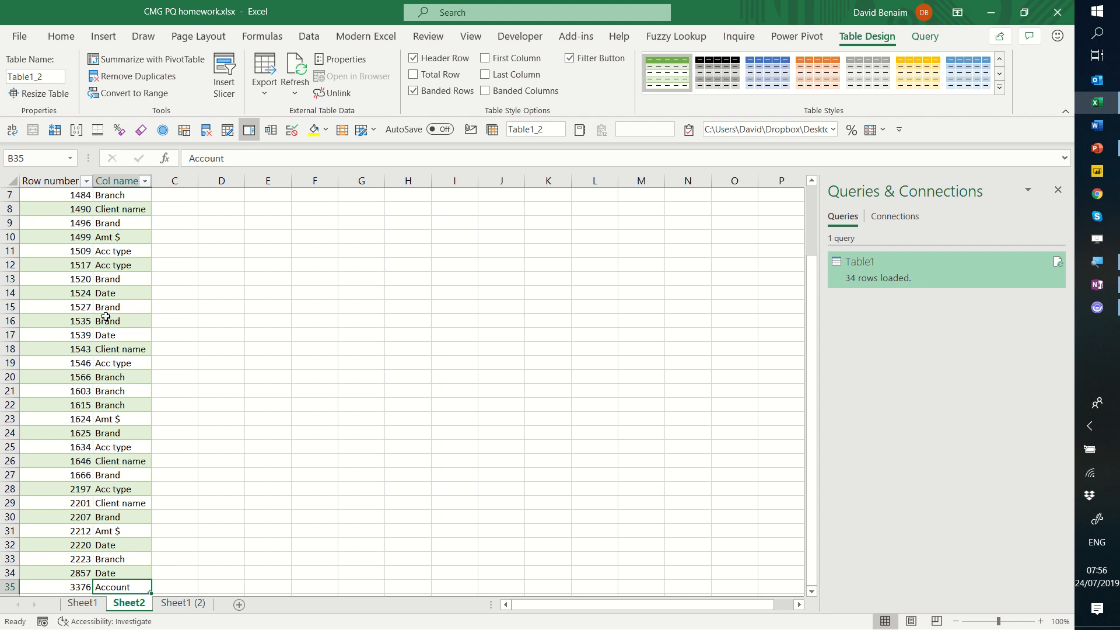
Refresh the loaded table so it shows 28 rows starting at 1152 Date.
click(107, 278)
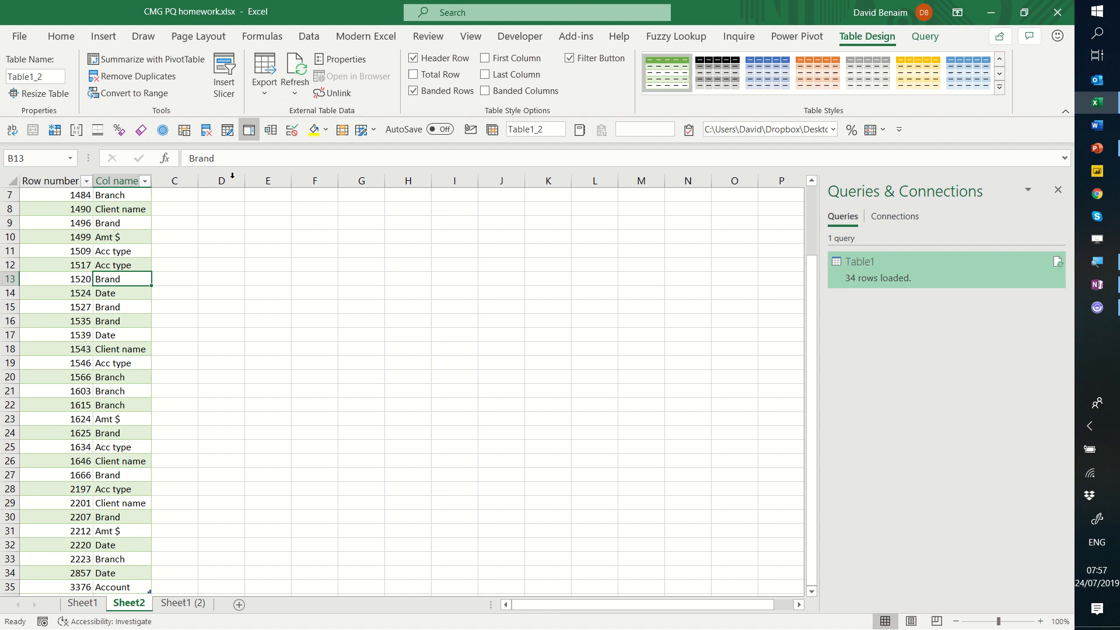
right_click(118, 209)
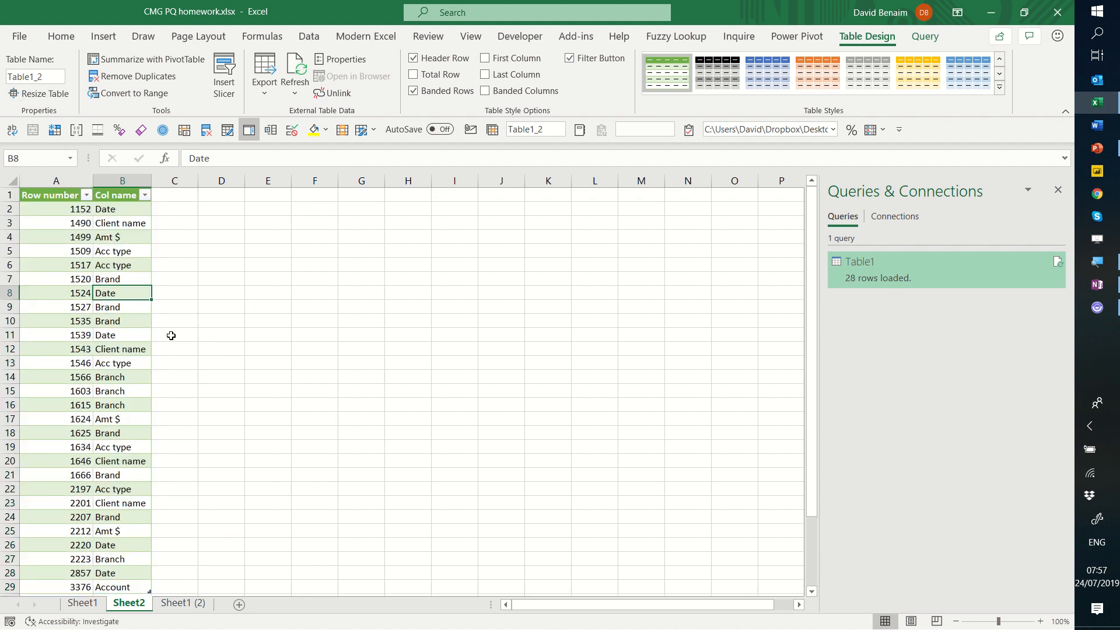
mouse_move(1034, 218)
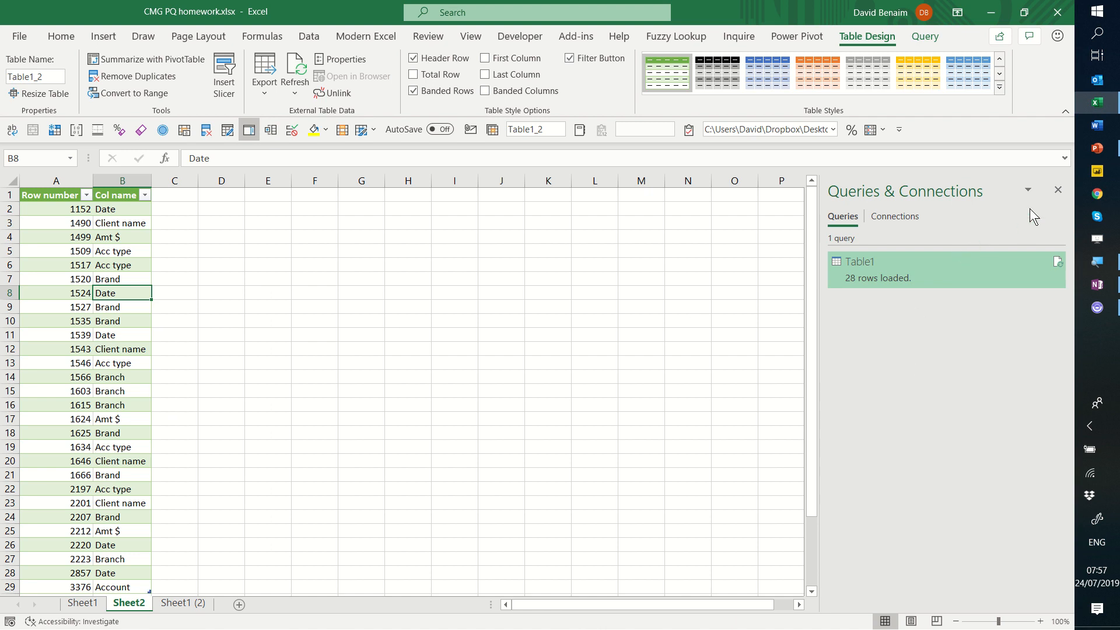